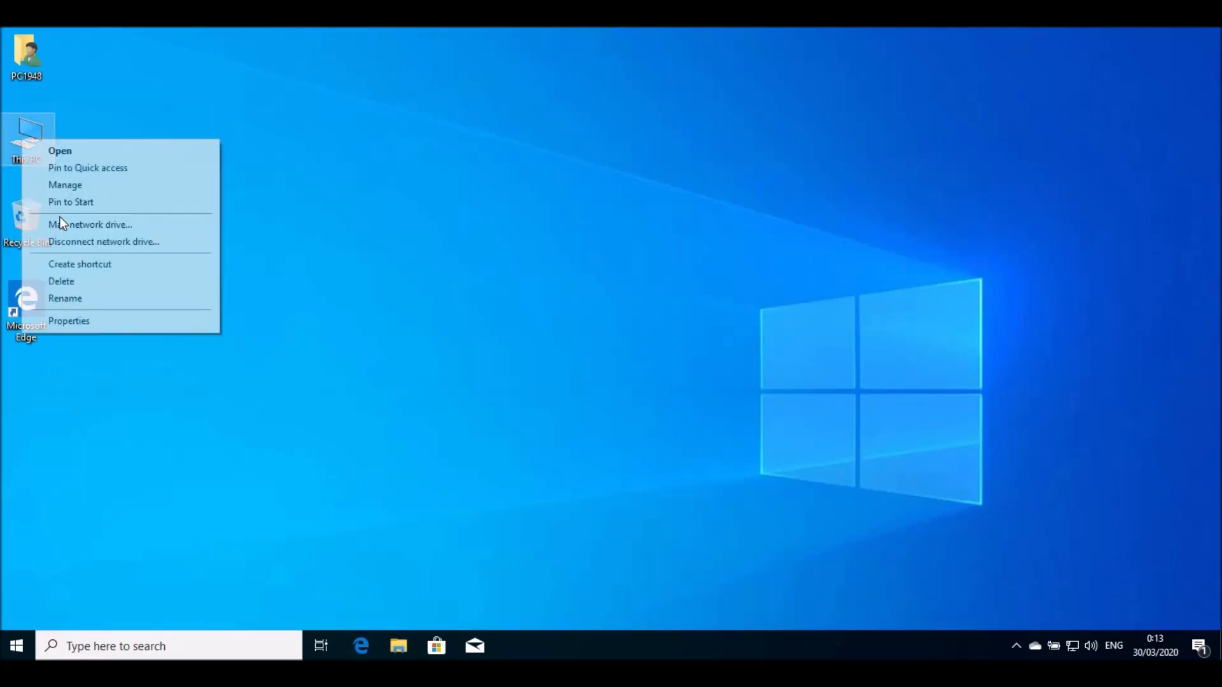
# Step: Show the local Users list in Computer Management for this PC
pyautogui.click(93, 190)
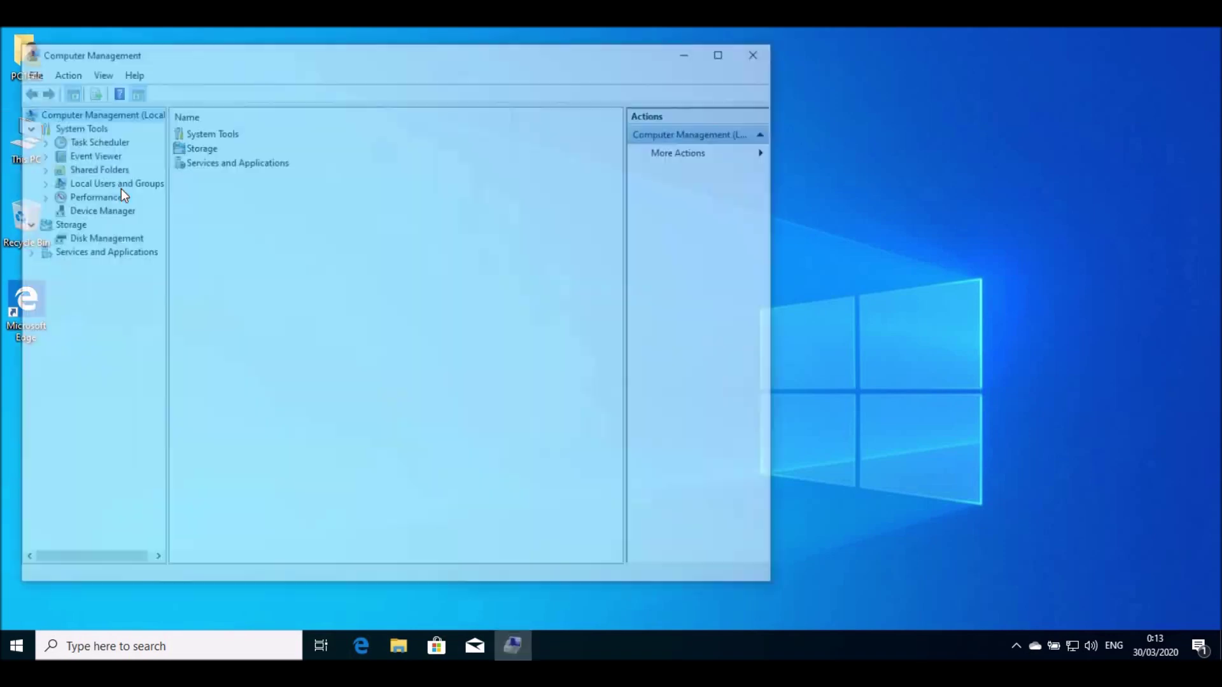
pyautogui.click(116, 183)
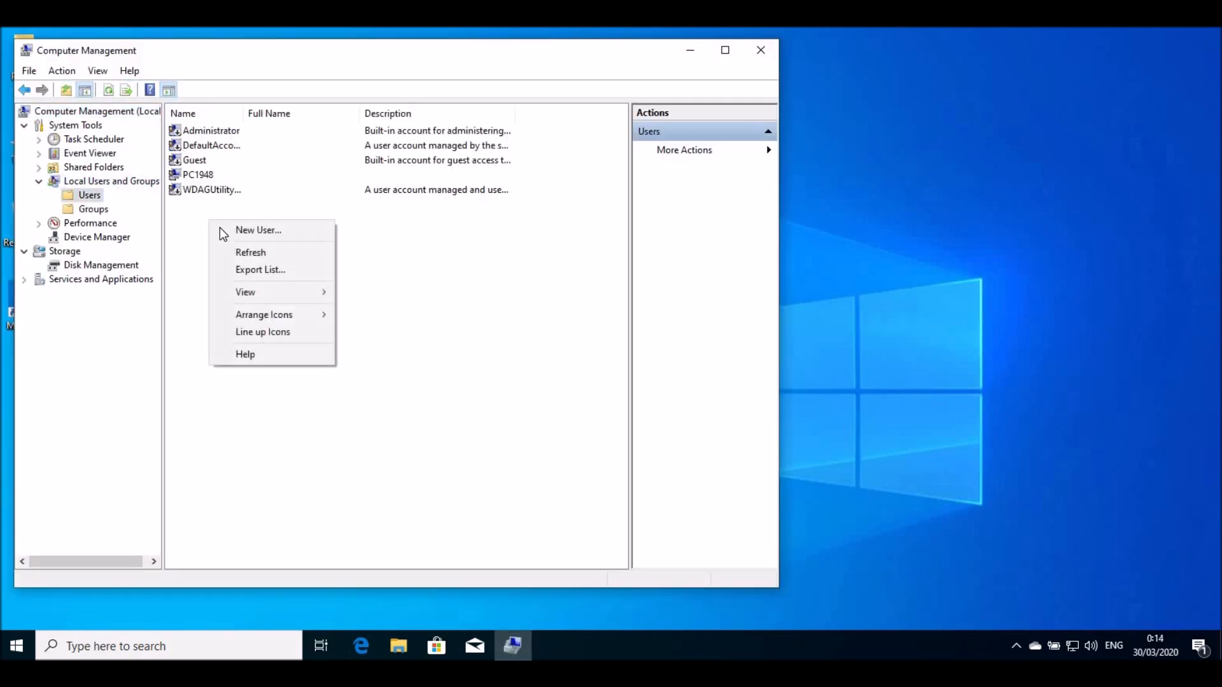
# Step: Create the local user 'Admin' with full name Admin via the New User form
pyautogui.click(257, 230)
pyautogui.write('Ad')
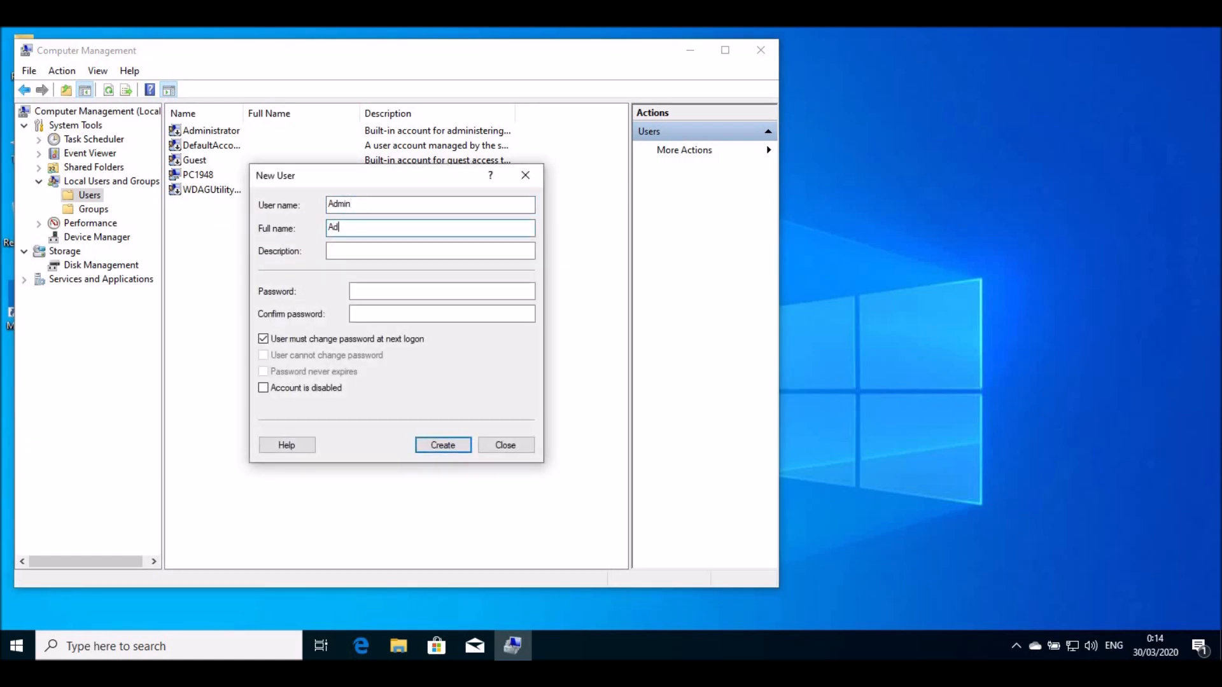
pyautogui.click(441, 446)
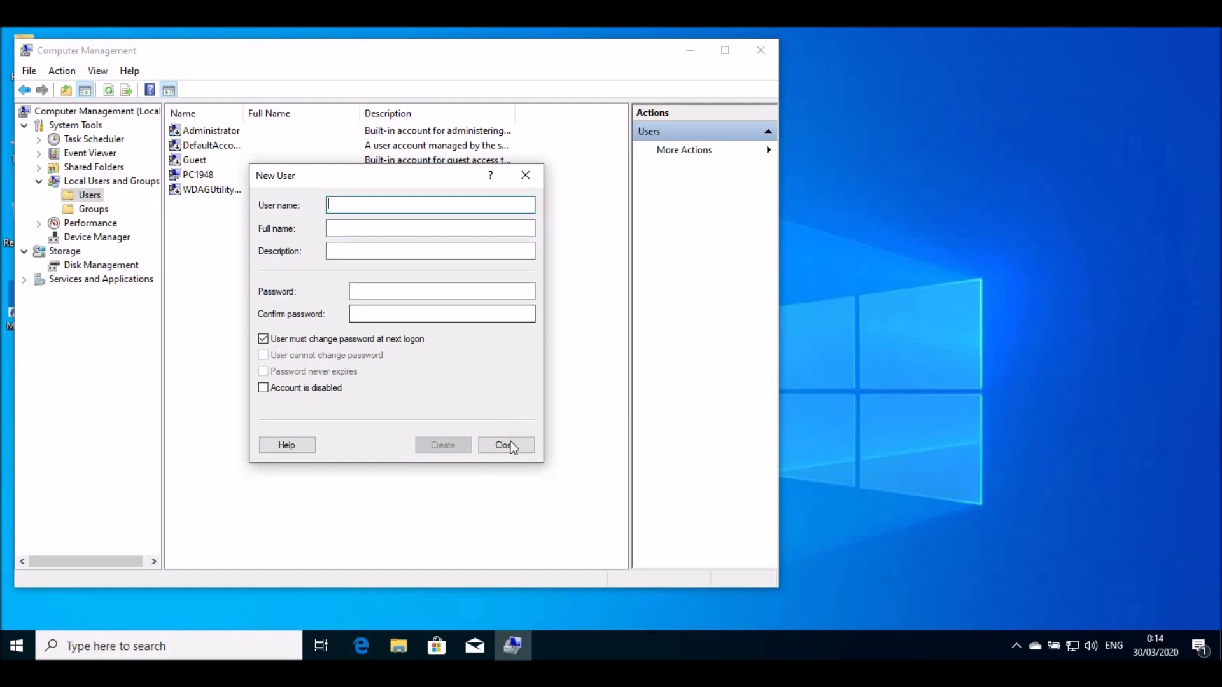
pyautogui.click(505, 446)
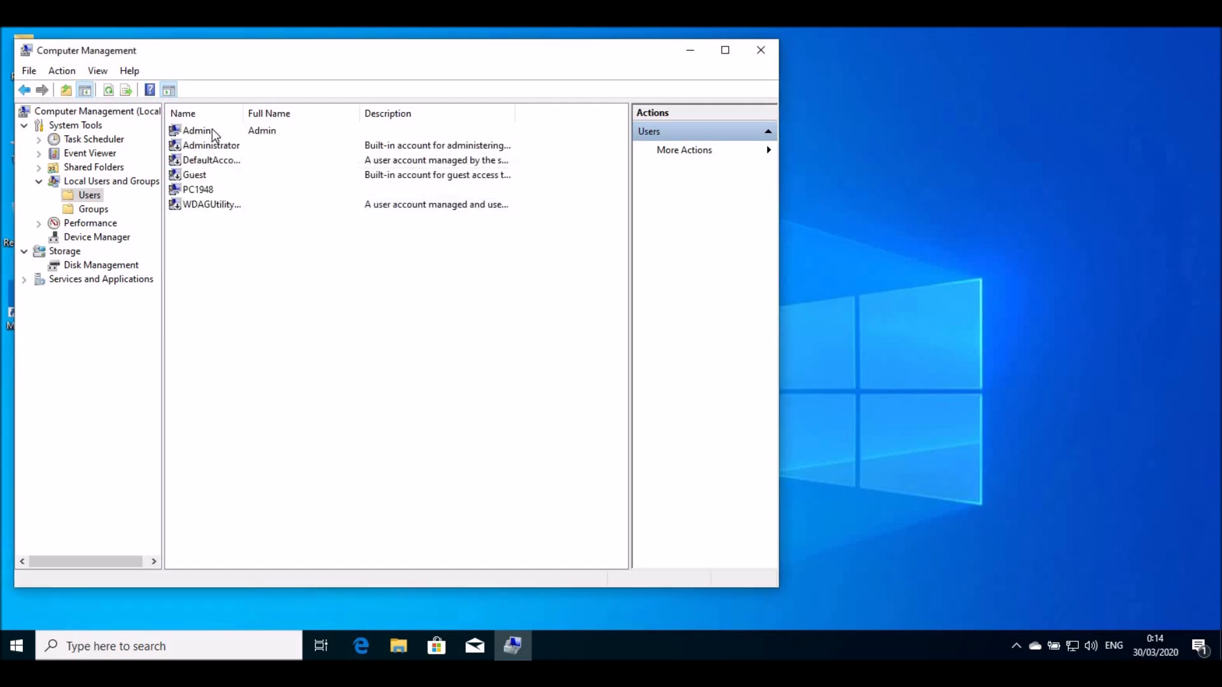
pyautogui.doubleClick(196, 129)
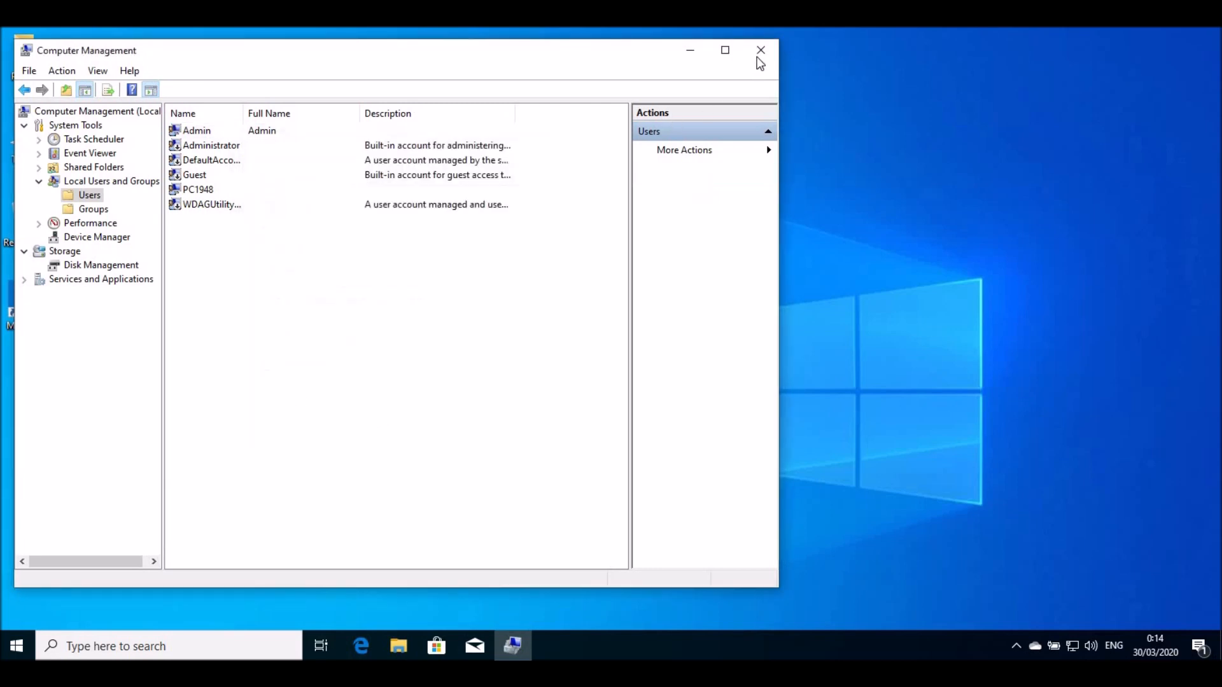
# Step: Sign out, sign in as Admin and accept the first-run privacy settings
pyautogui.click(761, 50)
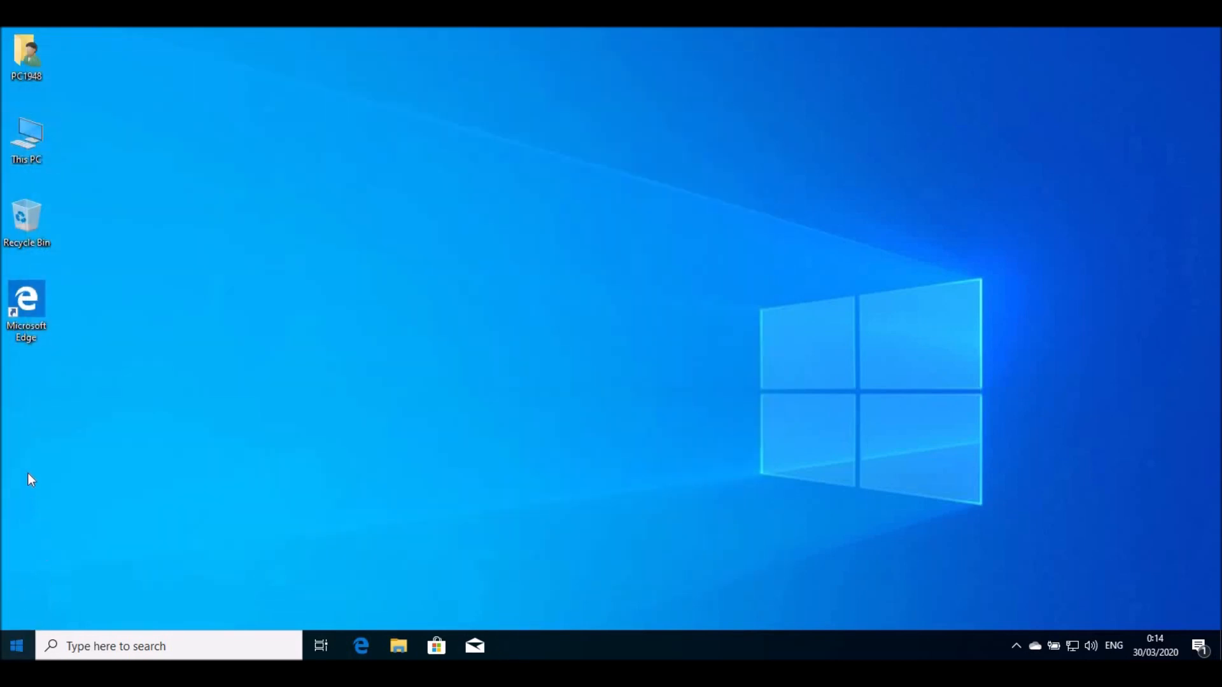
pyautogui.click(15, 645)
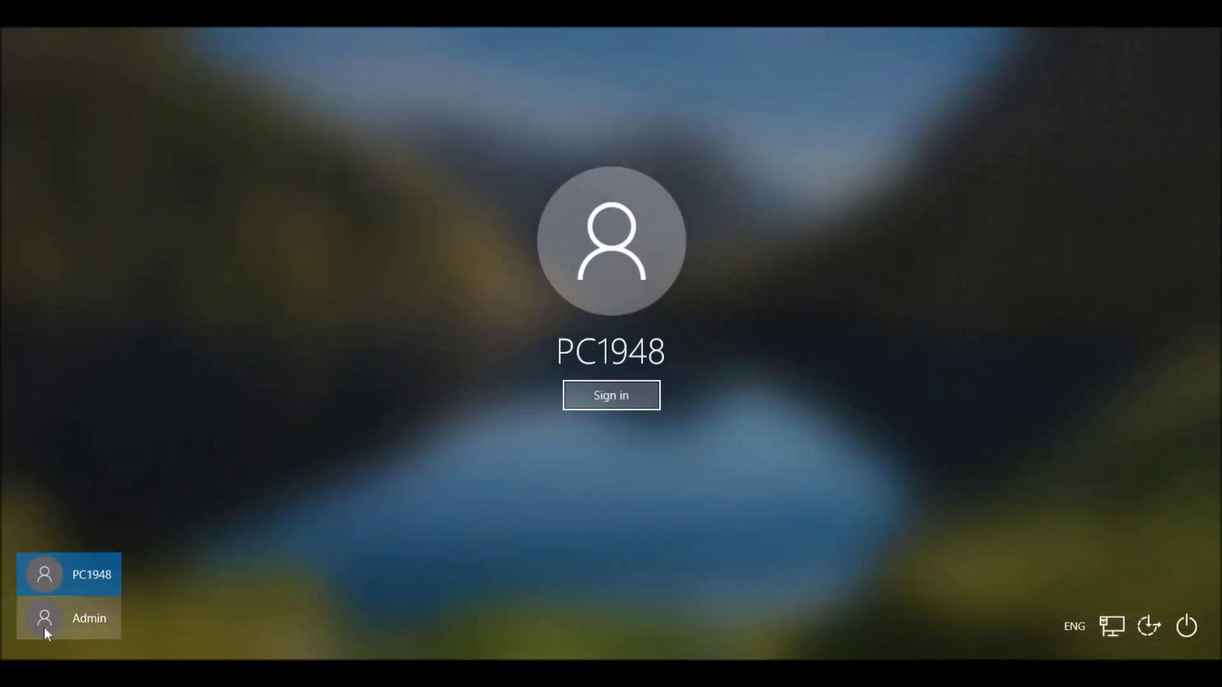
pyautogui.click(610, 394)
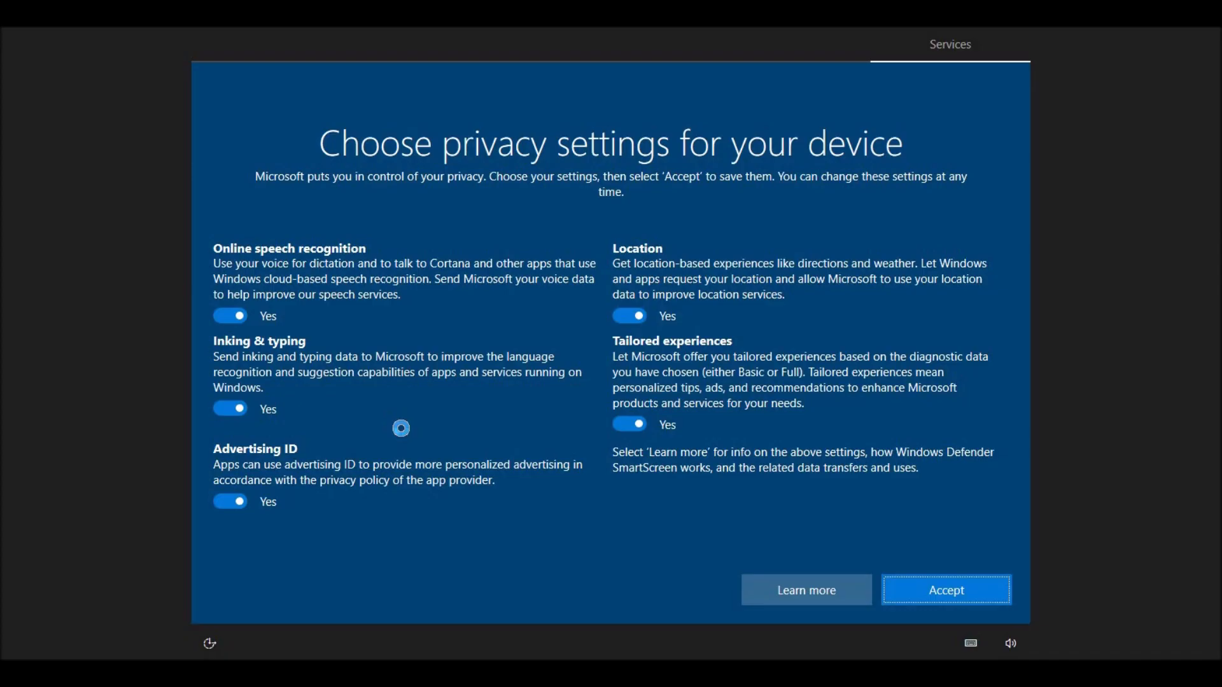
pyautogui.click(945, 589)
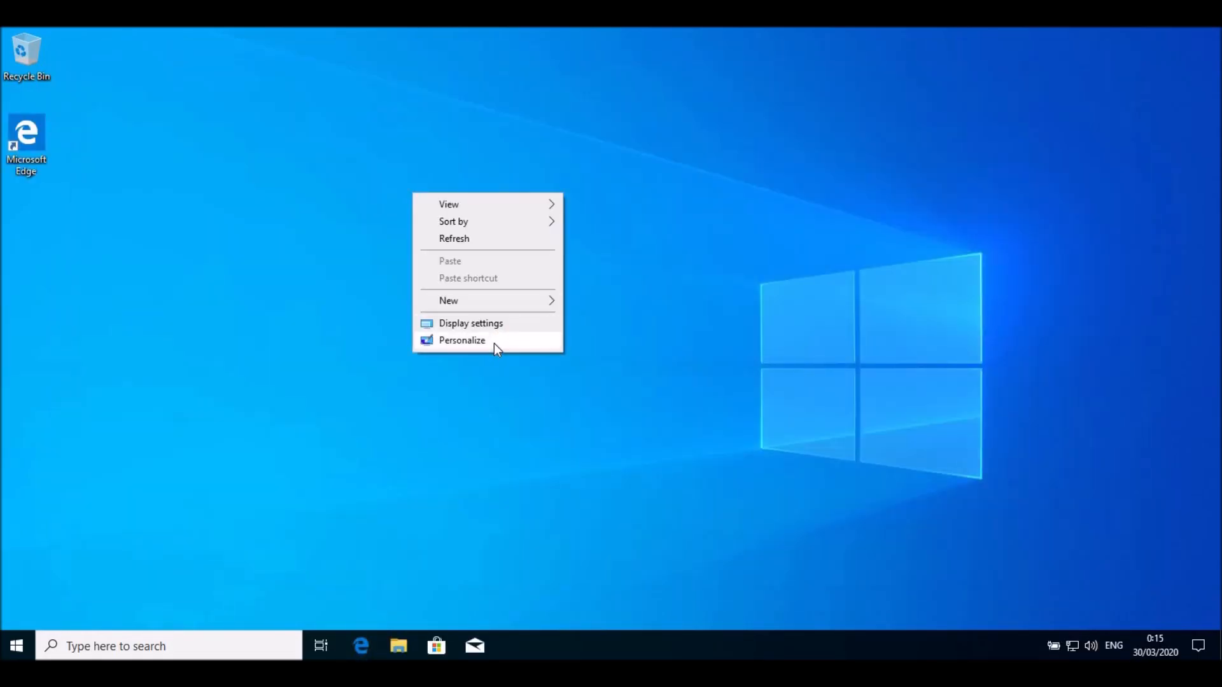
# Step: Enable the User's Files and Computer desktop icons from Themes' desktop icon settings
pyautogui.click(461, 340)
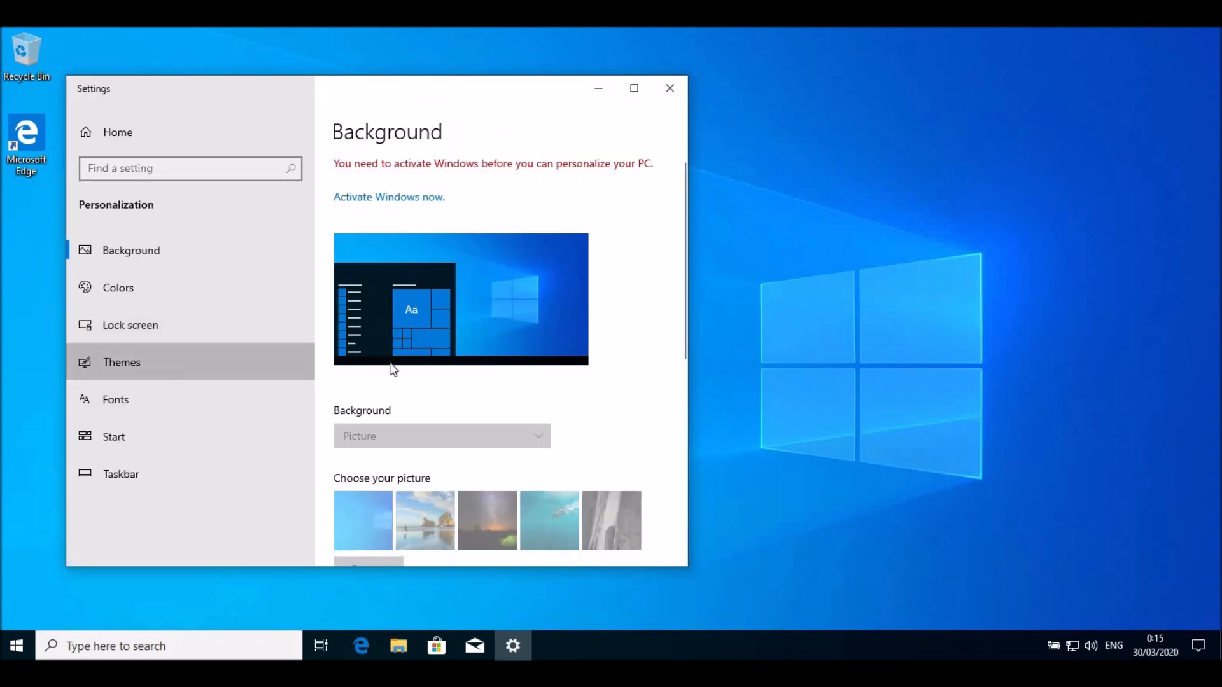
pyautogui.click(123, 361)
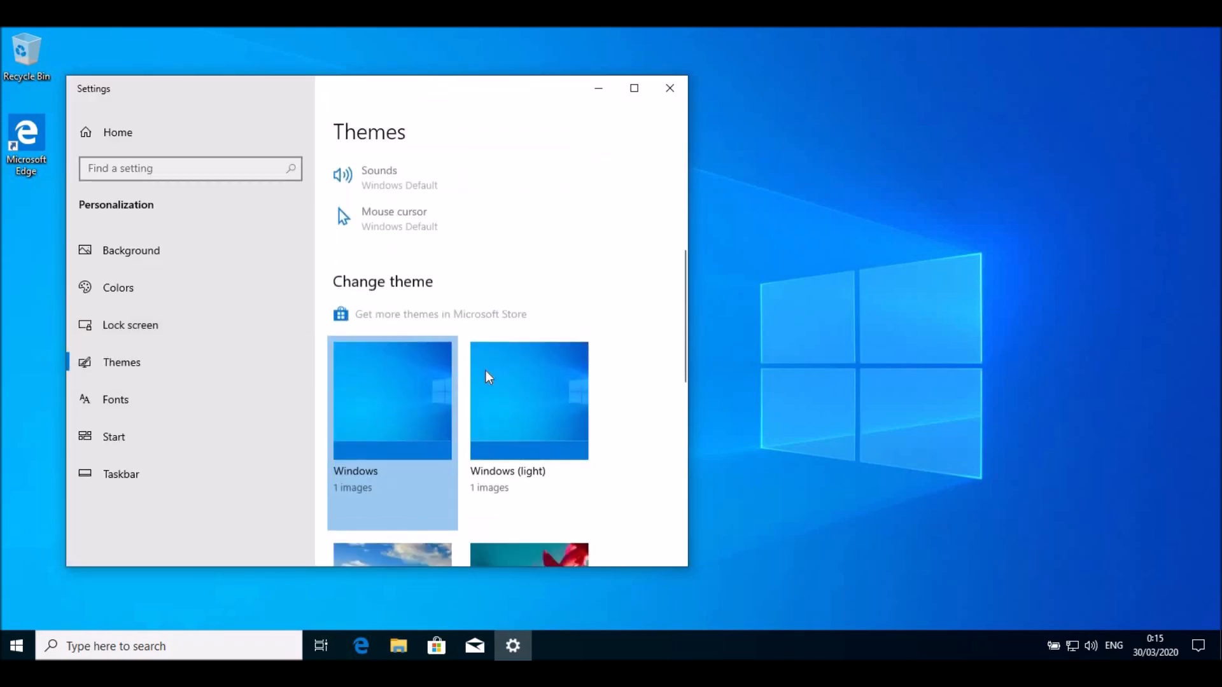
pyautogui.scroll(-3)
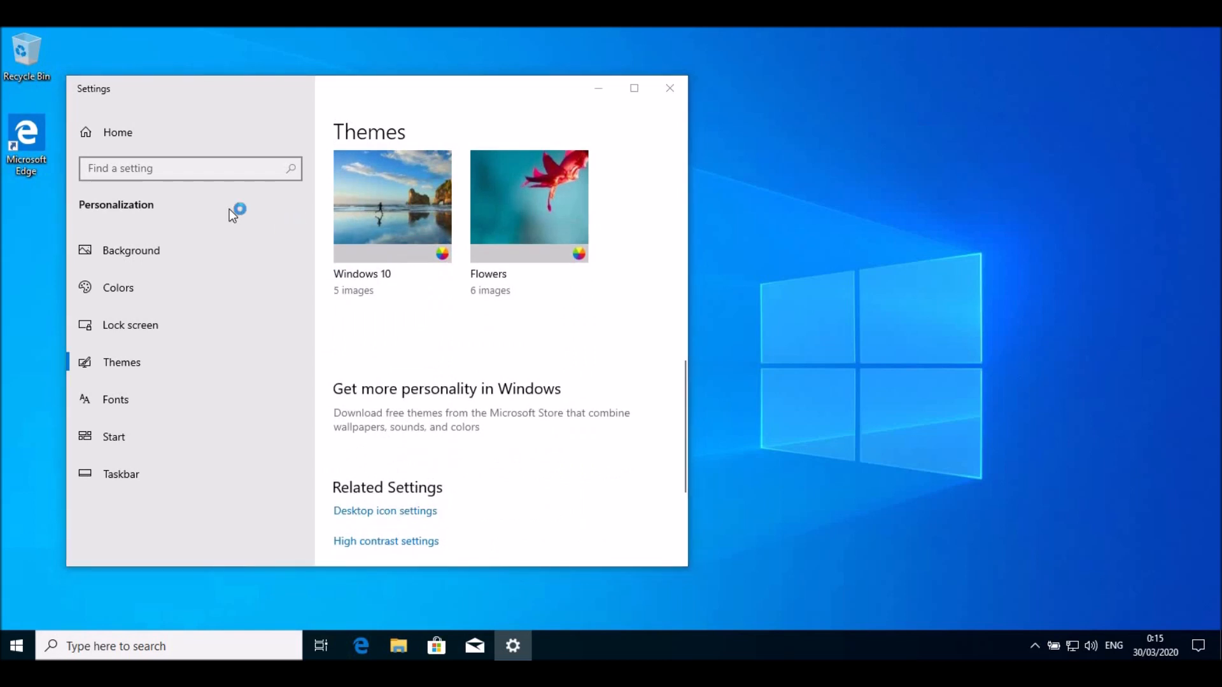
pyautogui.click(384, 510)
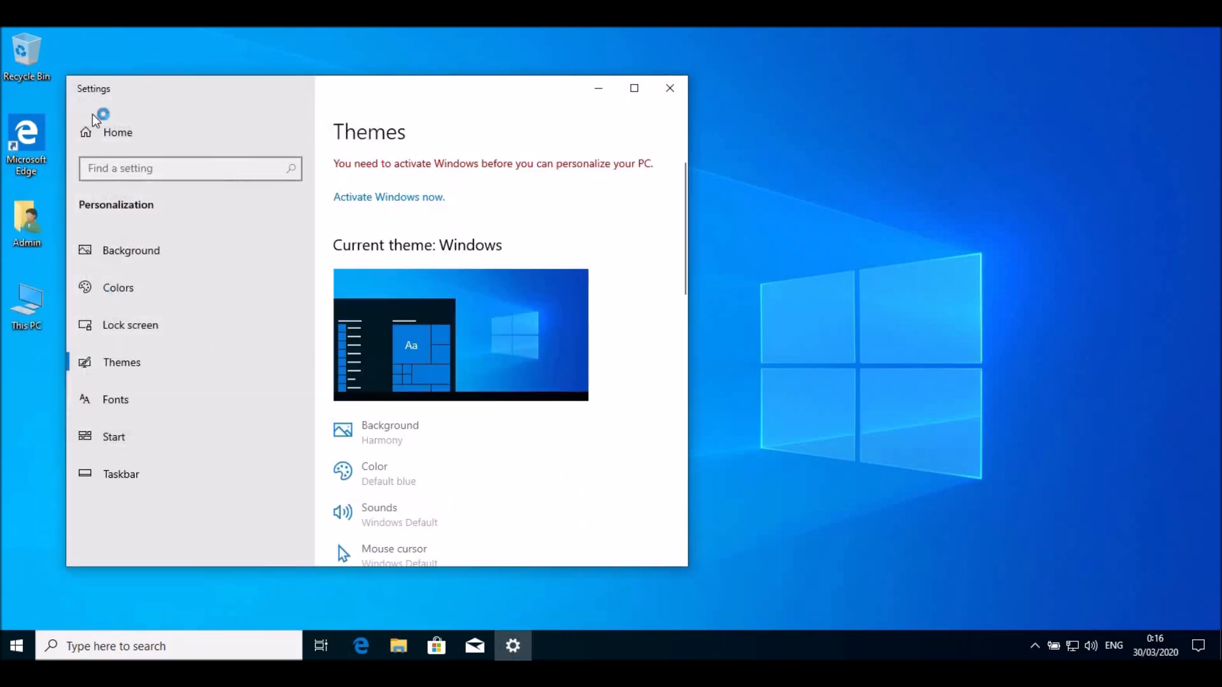
pyautogui.rightClick(27, 303)
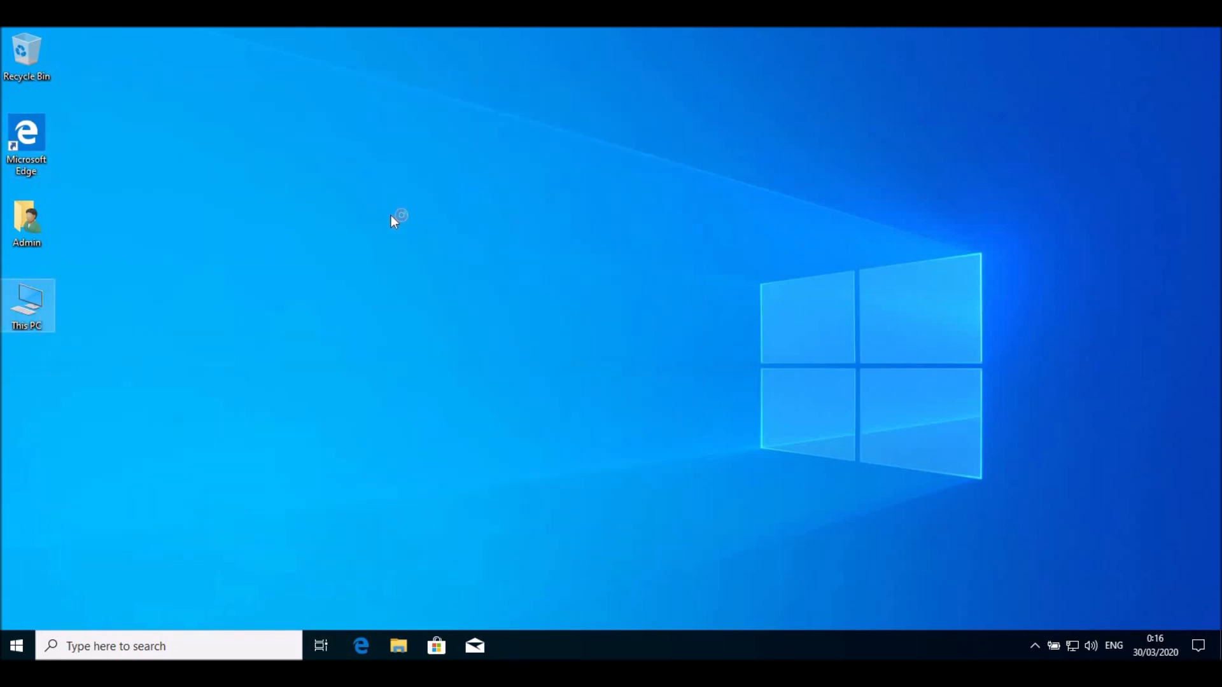
pyautogui.moveTo(371, 216)
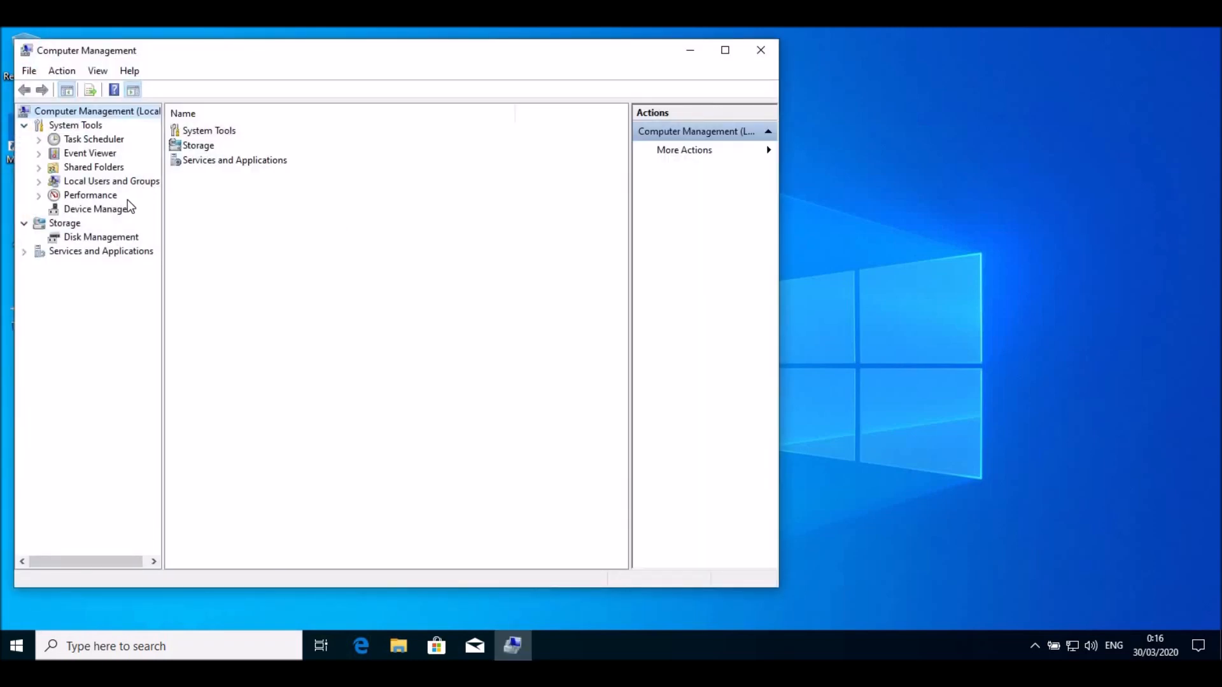
pyautogui.click(98, 209)
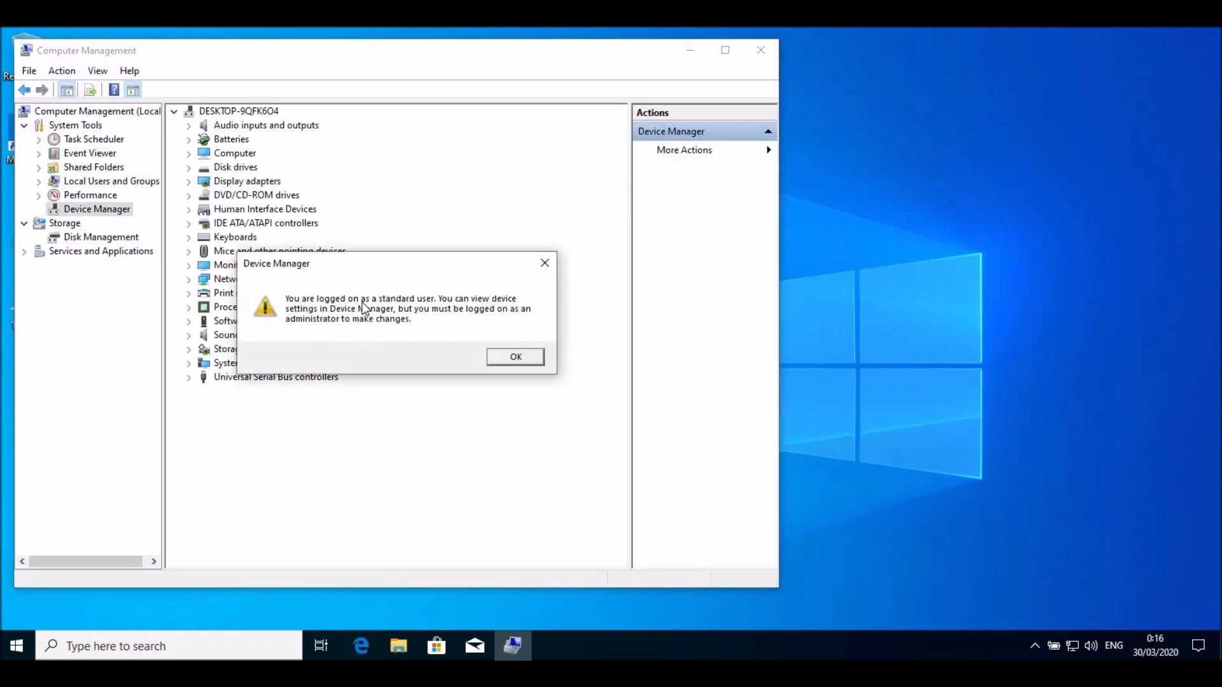
pyautogui.moveTo(436, 307)
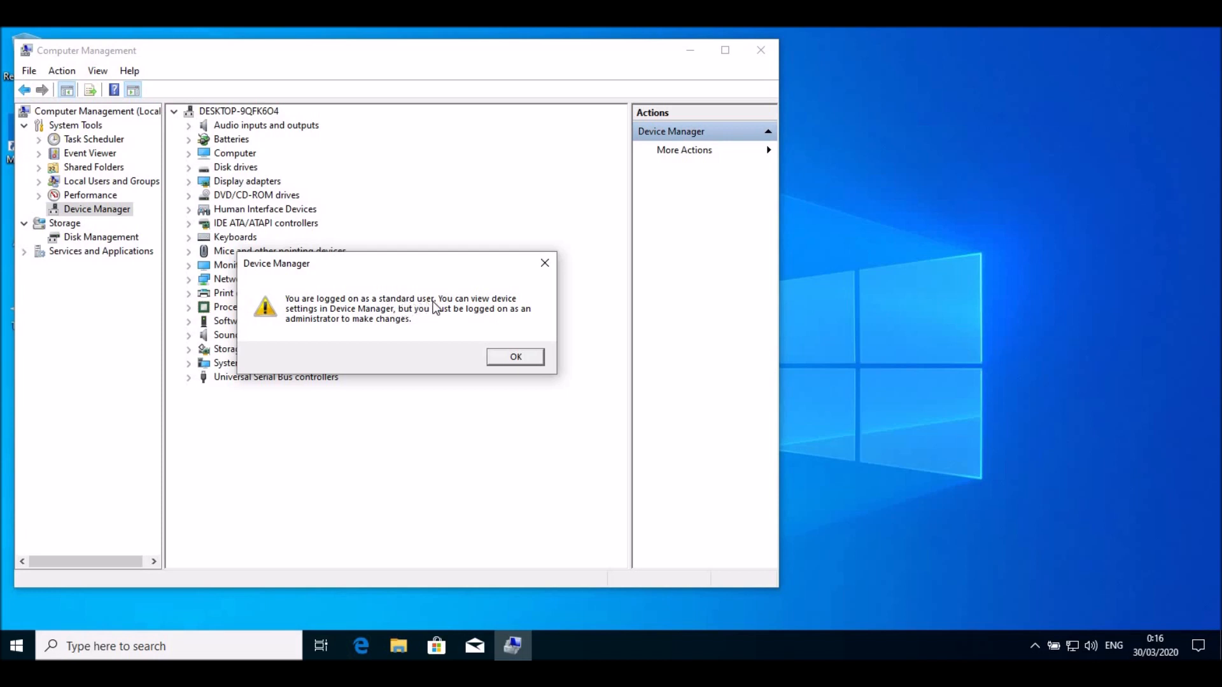
pyautogui.moveTo(469, 335)
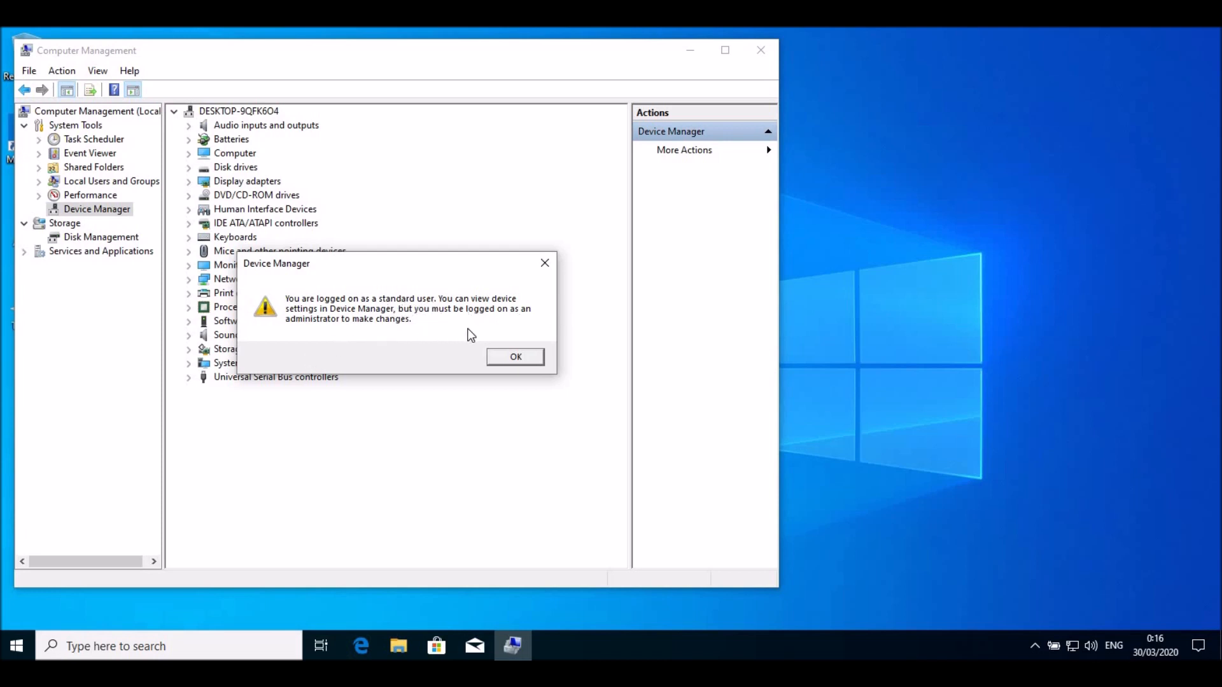
pyautogui.moveTo(526, 362)
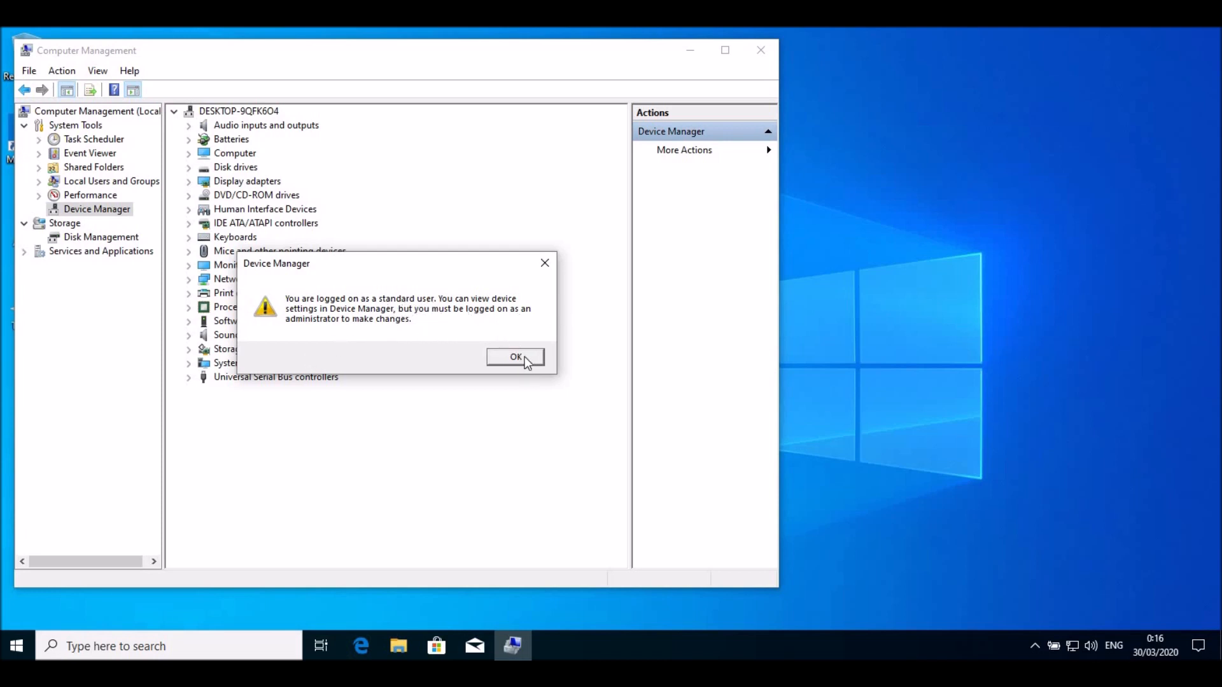
pyautogui.click(516, 357)
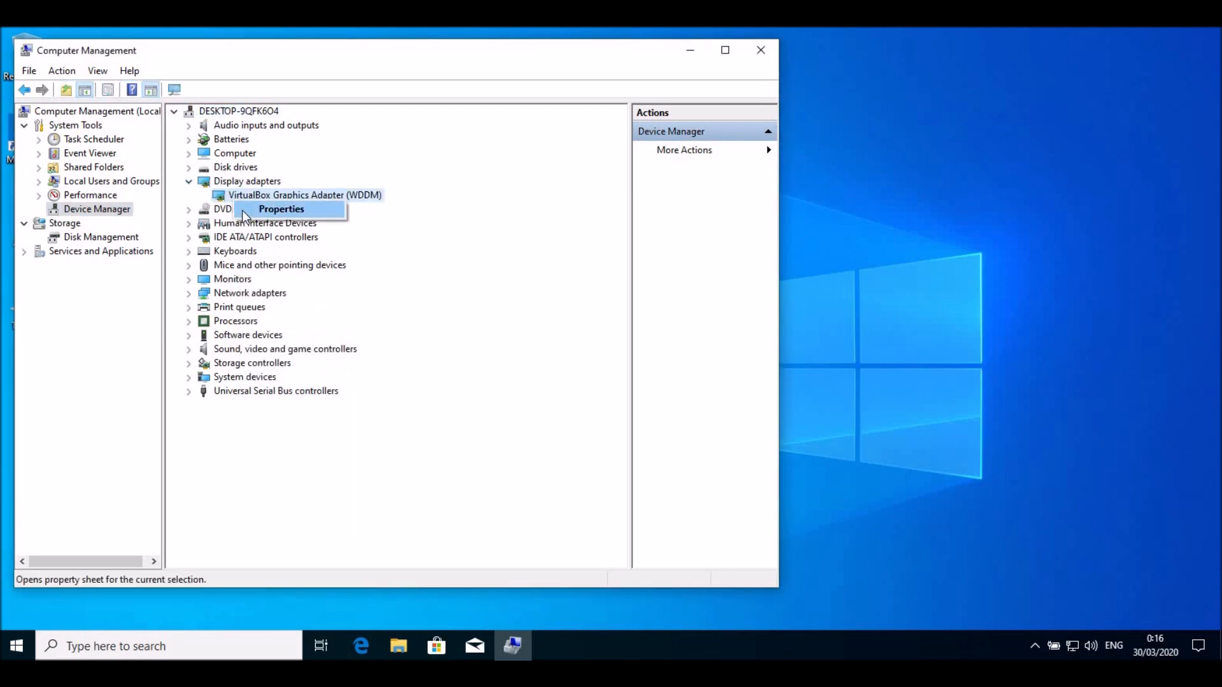
pyautogui.click(280, 208)
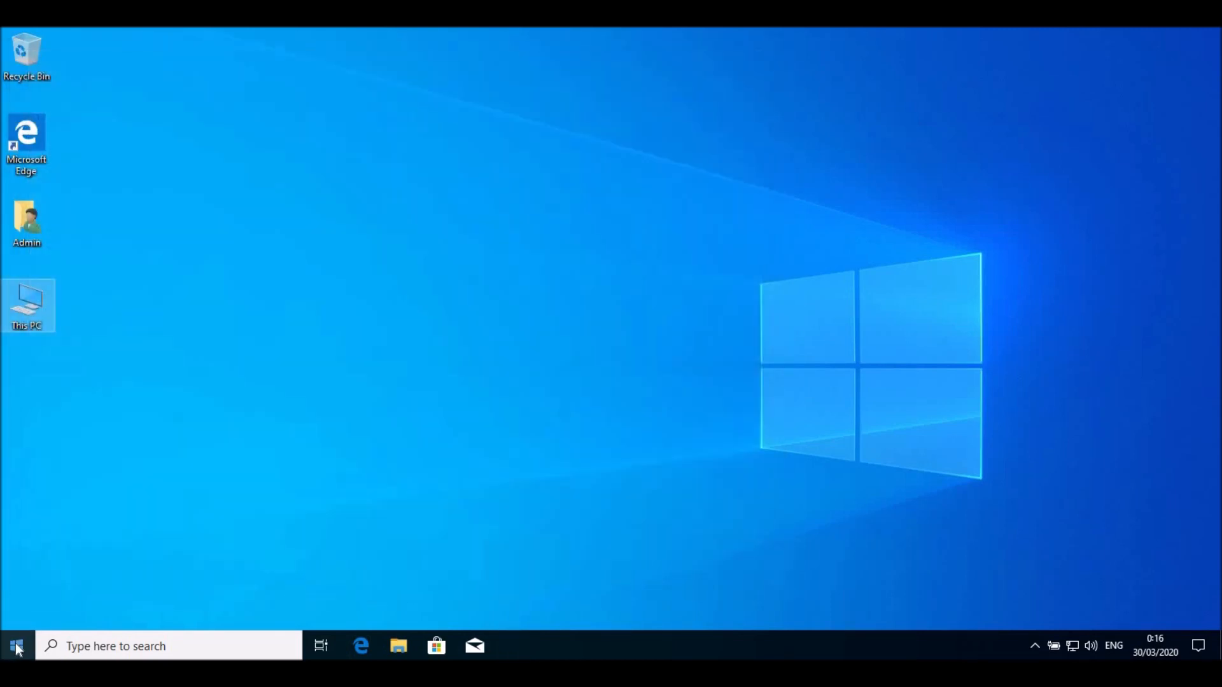
# Step: Sign out of Admin and sign back in as the original PC1948 account
pyautogui.click(15, 646)
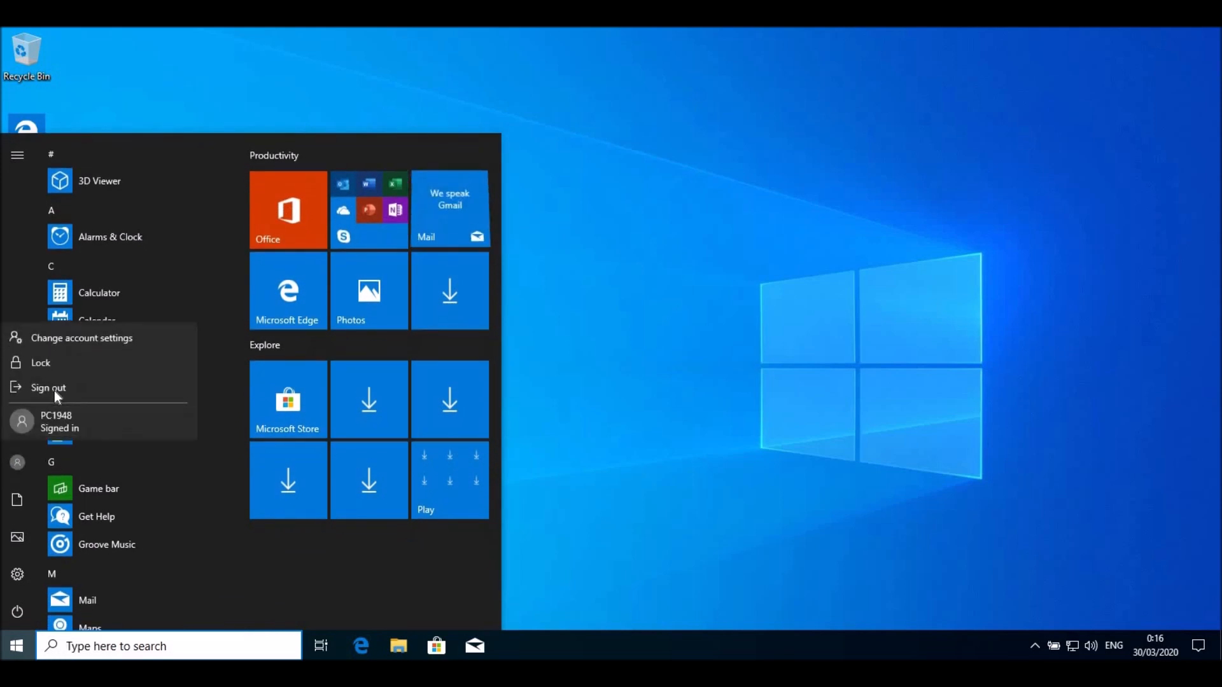
pyautogui.click(47, 386)
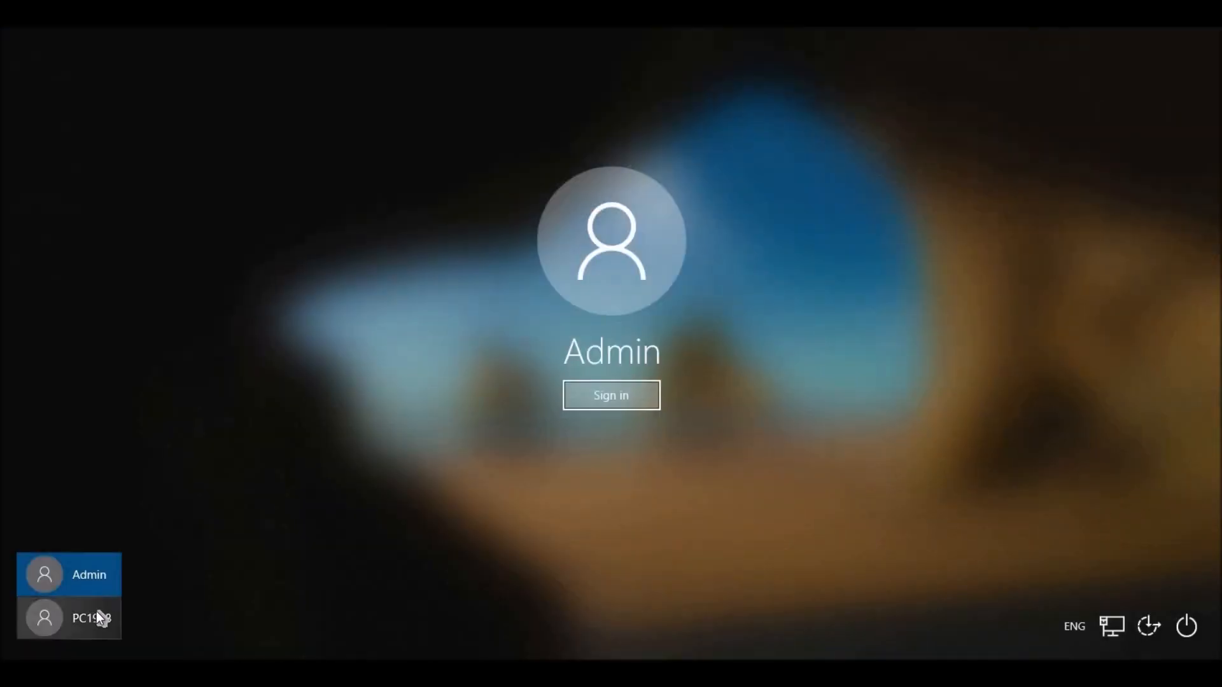
pyautogui.click(69, 618)
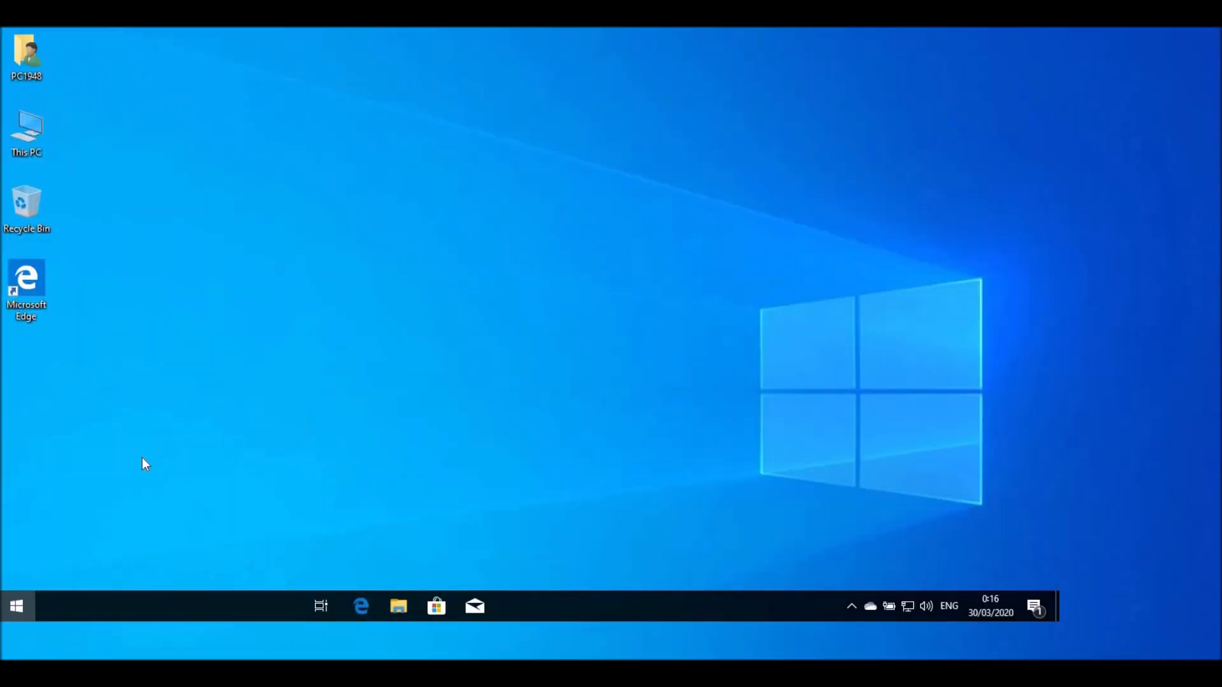
pyautogui.click(15, 606)
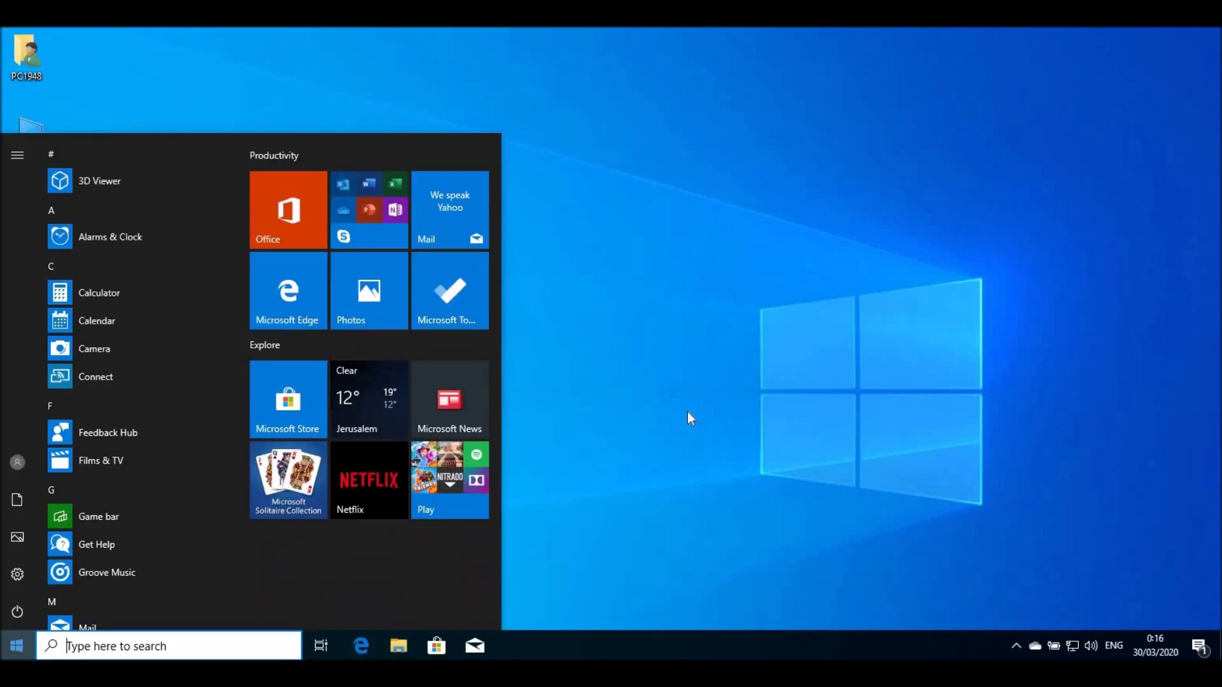
pyautogui.rightClick(27, 140)
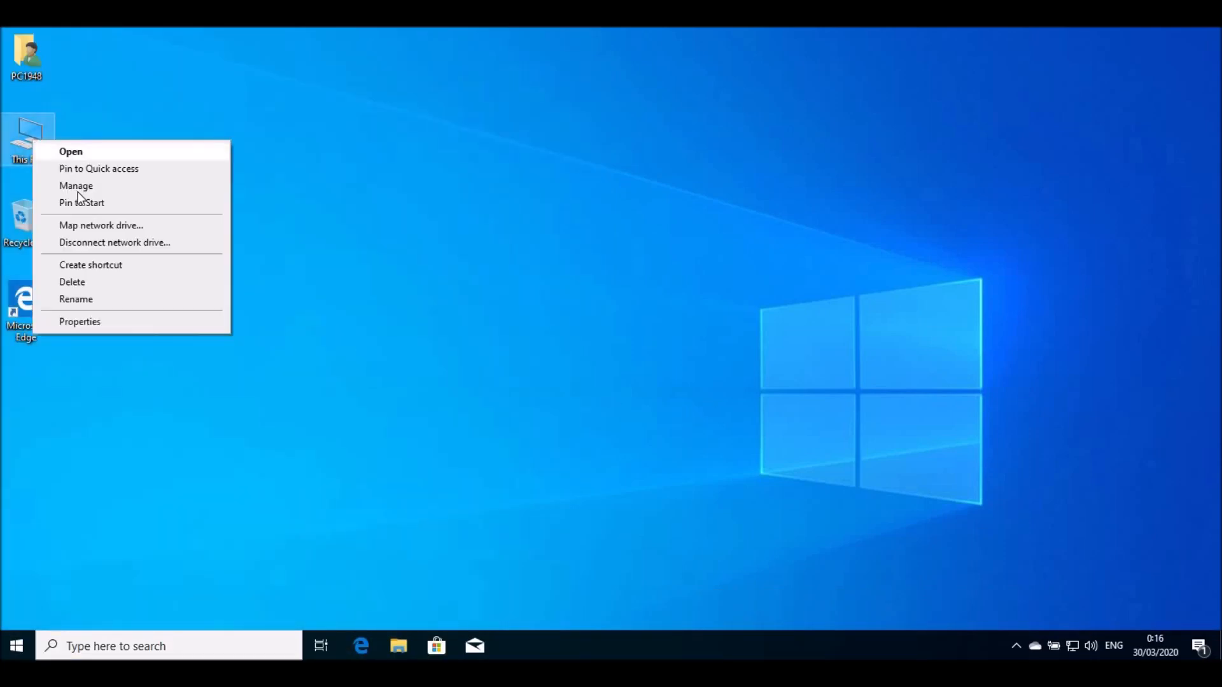
# Step: Add Admin as a member of the Administrators group and save the group properties
pyautogui.click(293, 212)
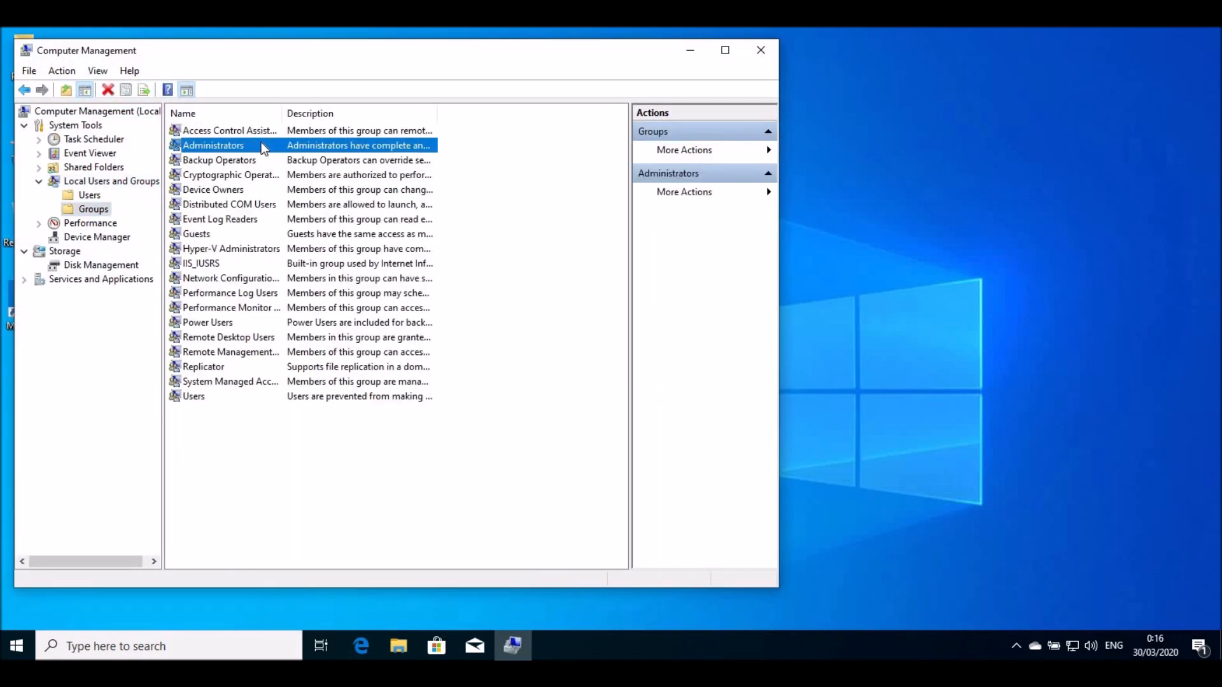
pyautogui.doubleClick(213, 145)
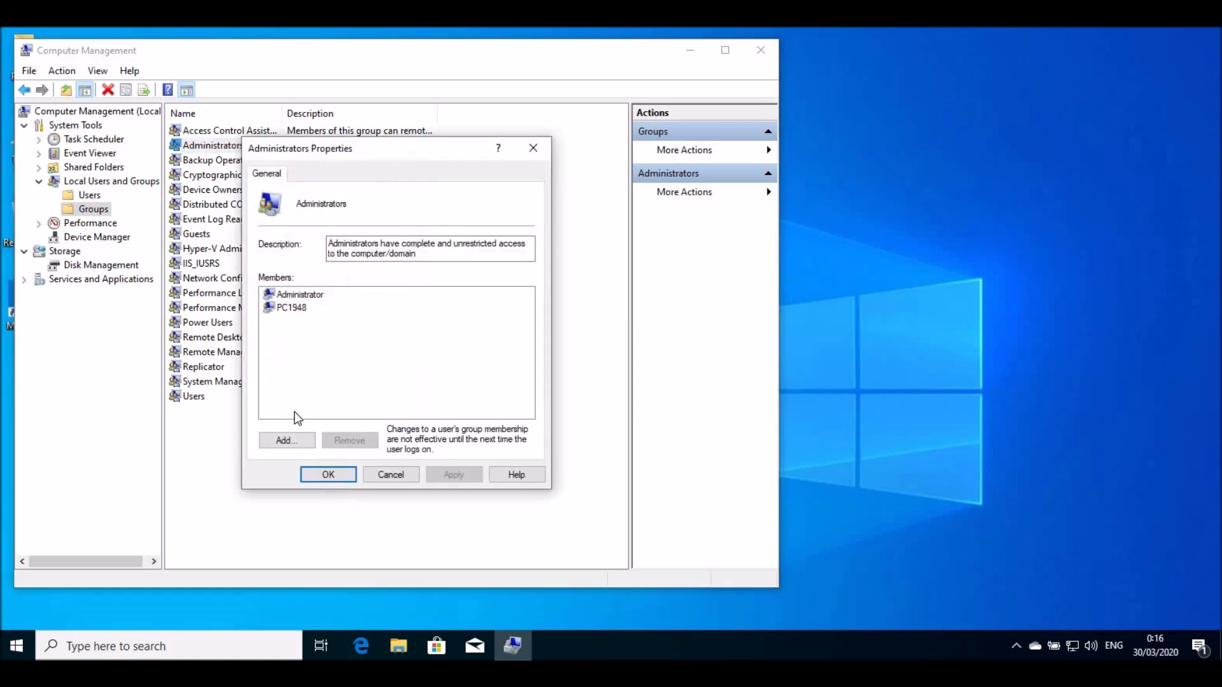
pyautogui.click(285, 440)
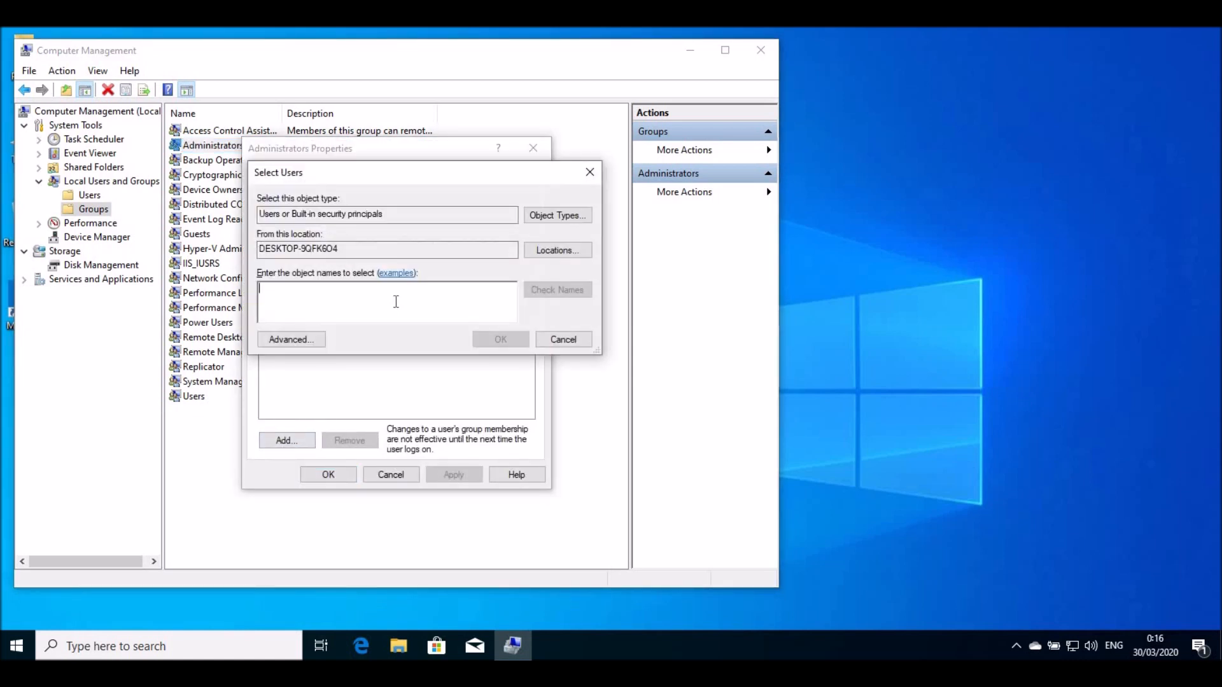
pyautogui.click(563, 338)
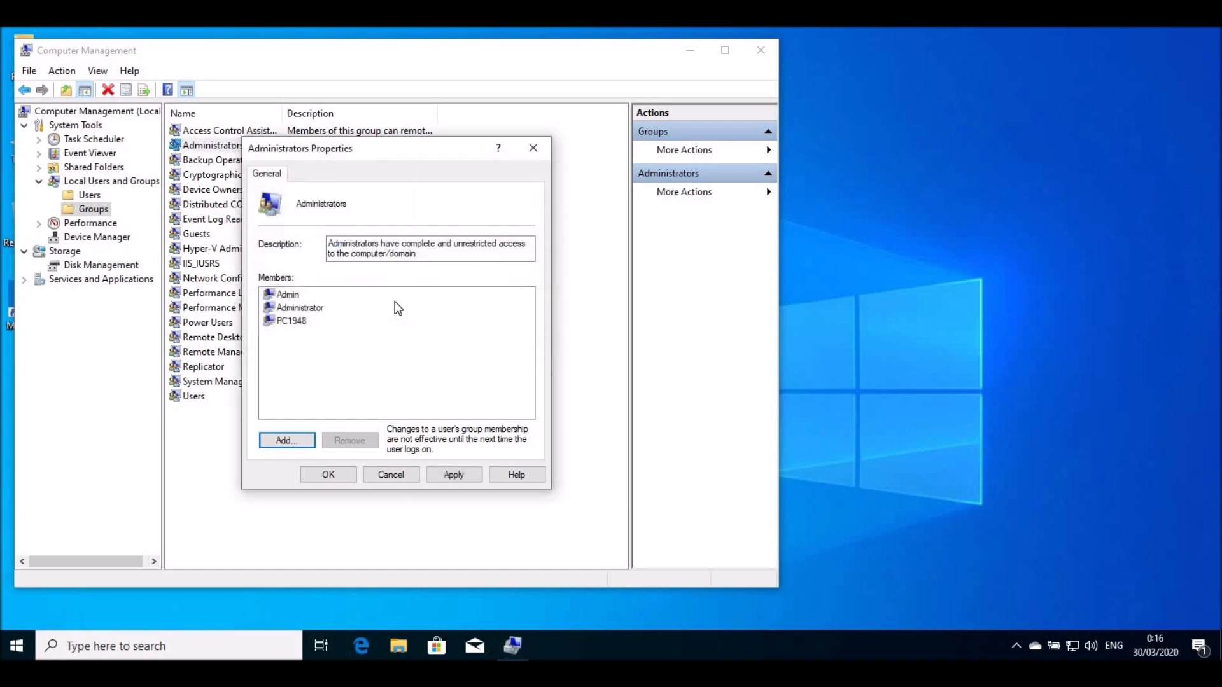
pyautogui.click(286, 294)
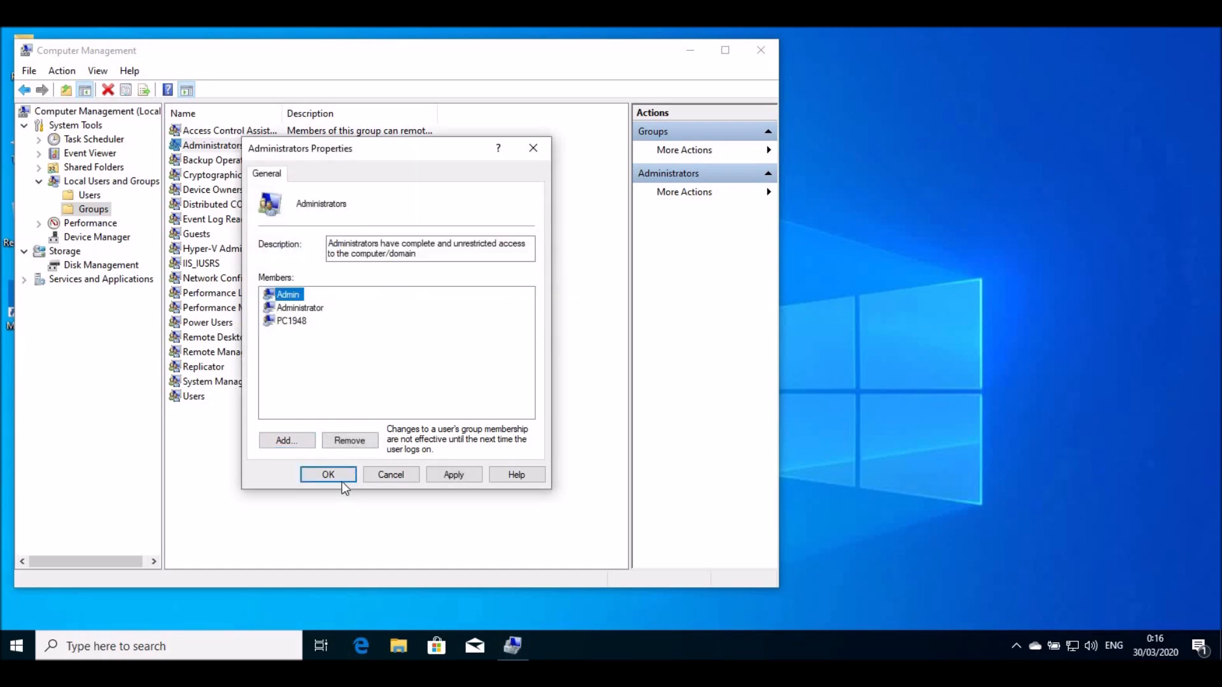
pyautogui.click(327, 474)
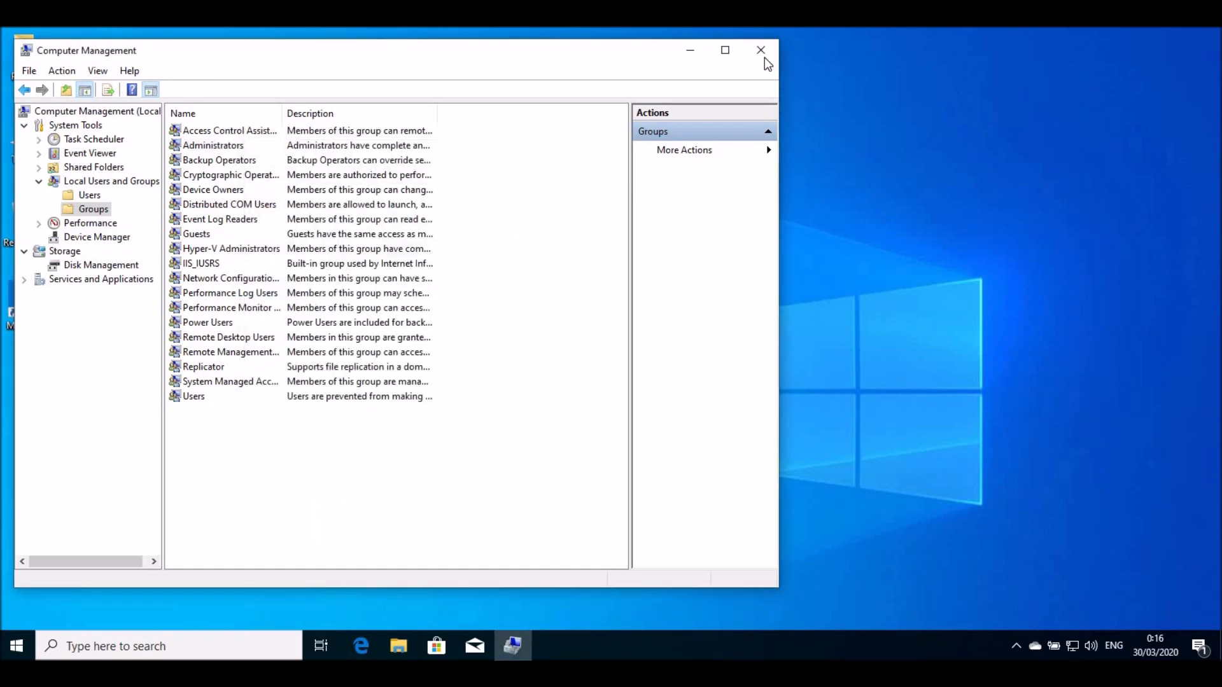
# Step: Switch users and sign in as Admin, reaching the Admin desktop
pyautogui.click(16, 645)
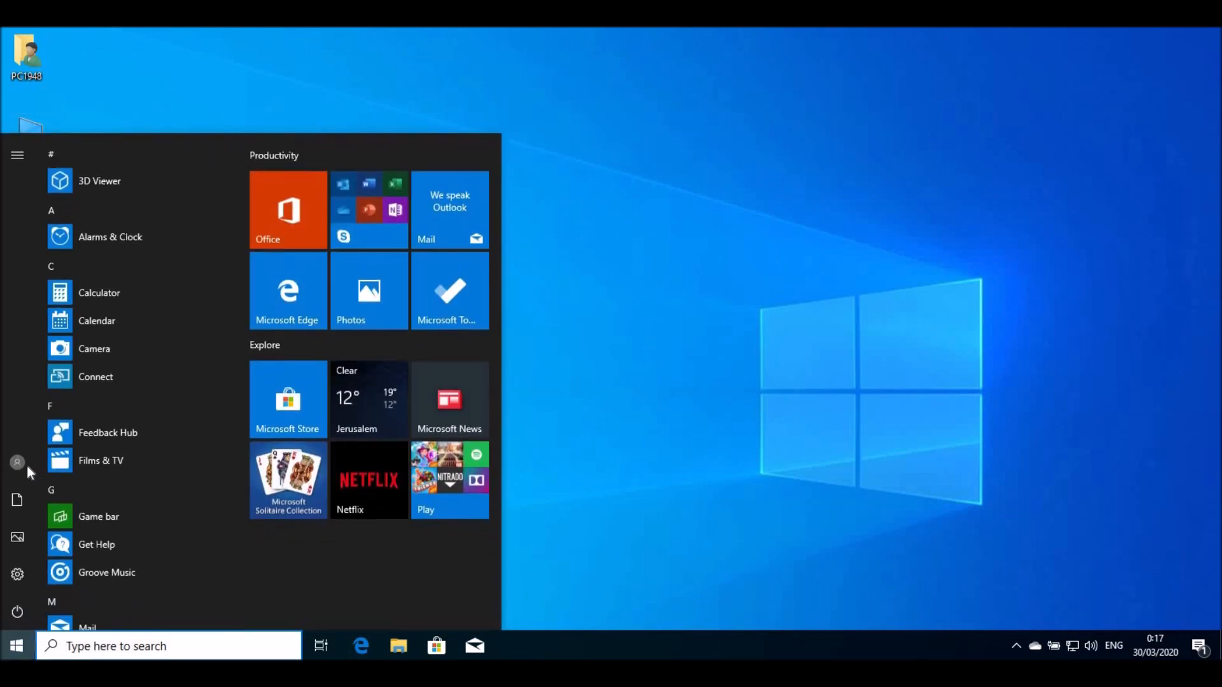
pyautogui.click(17, 462)
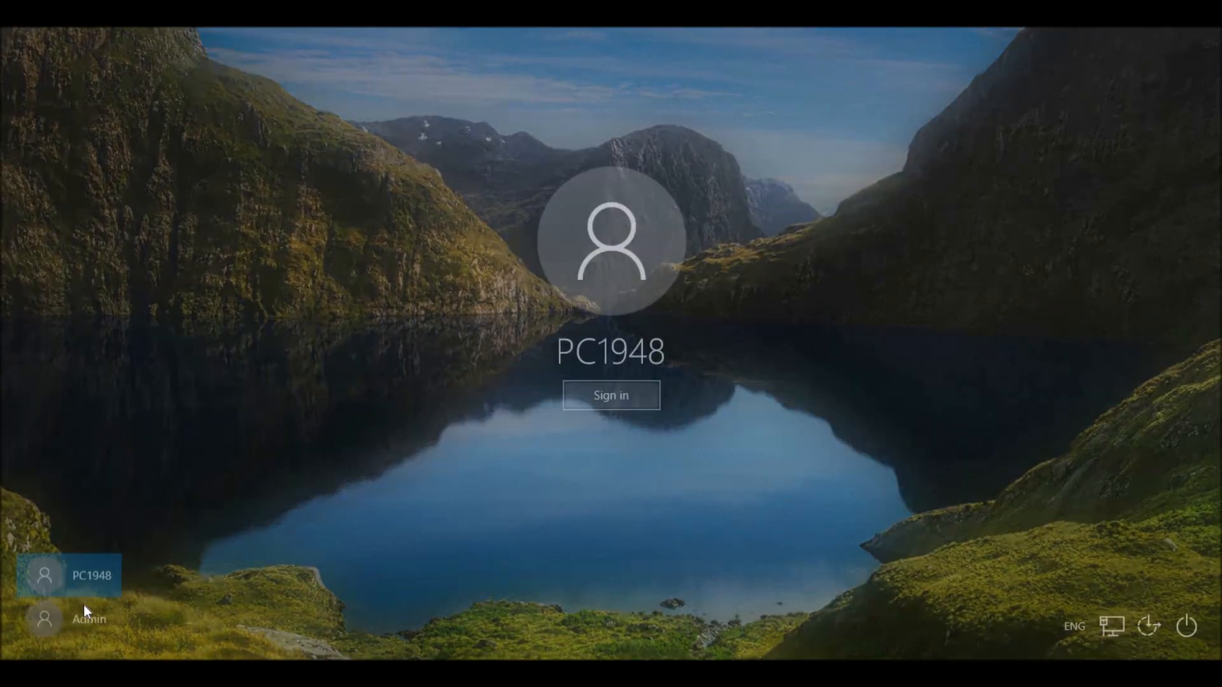
pyautogui.click(611, 394)
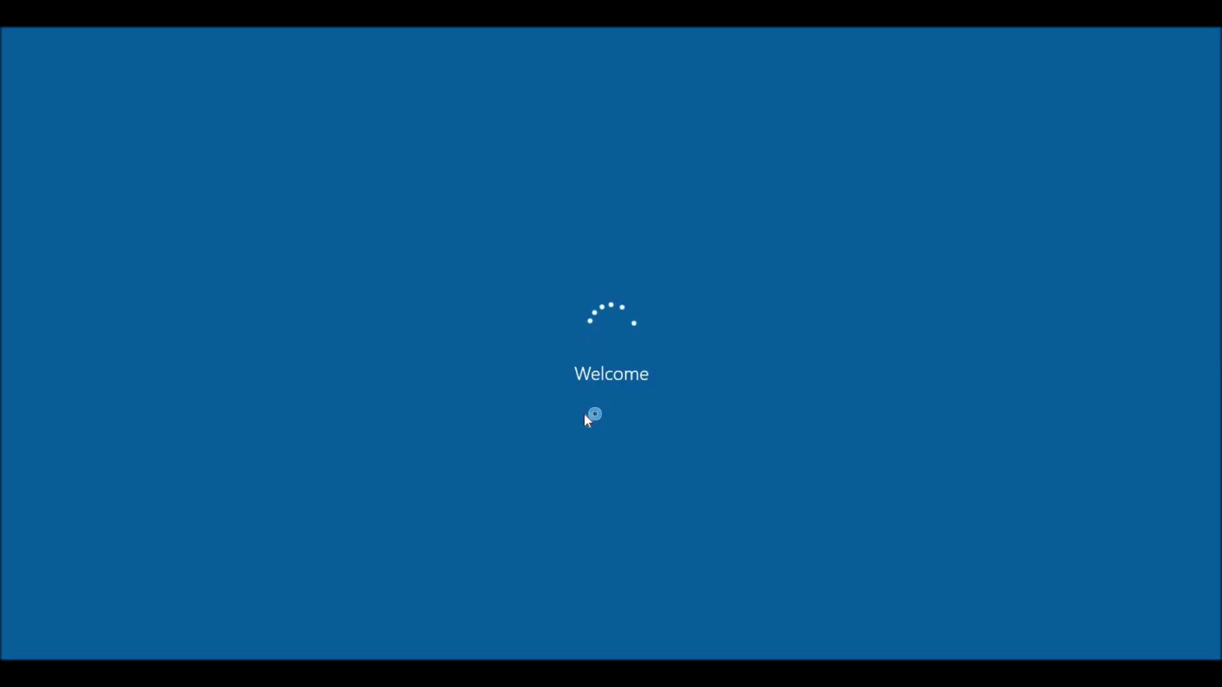
pyautogui.moveTo(315, 199)
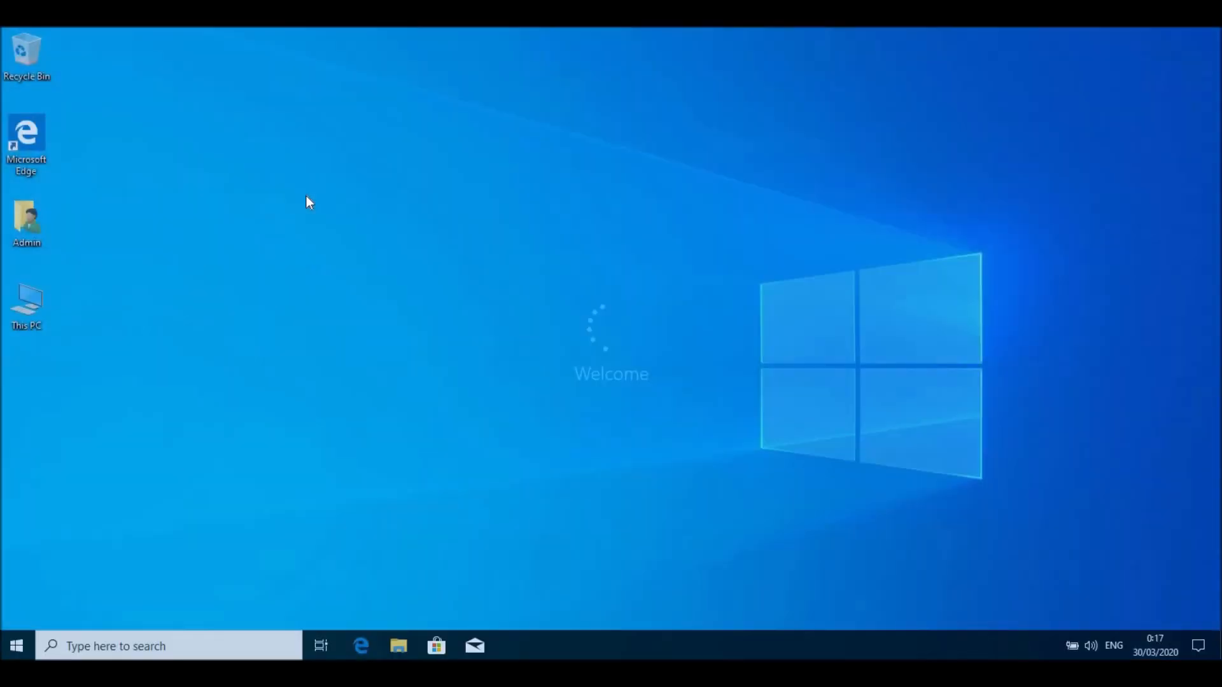
pyautogui.rightClick(27, 304)
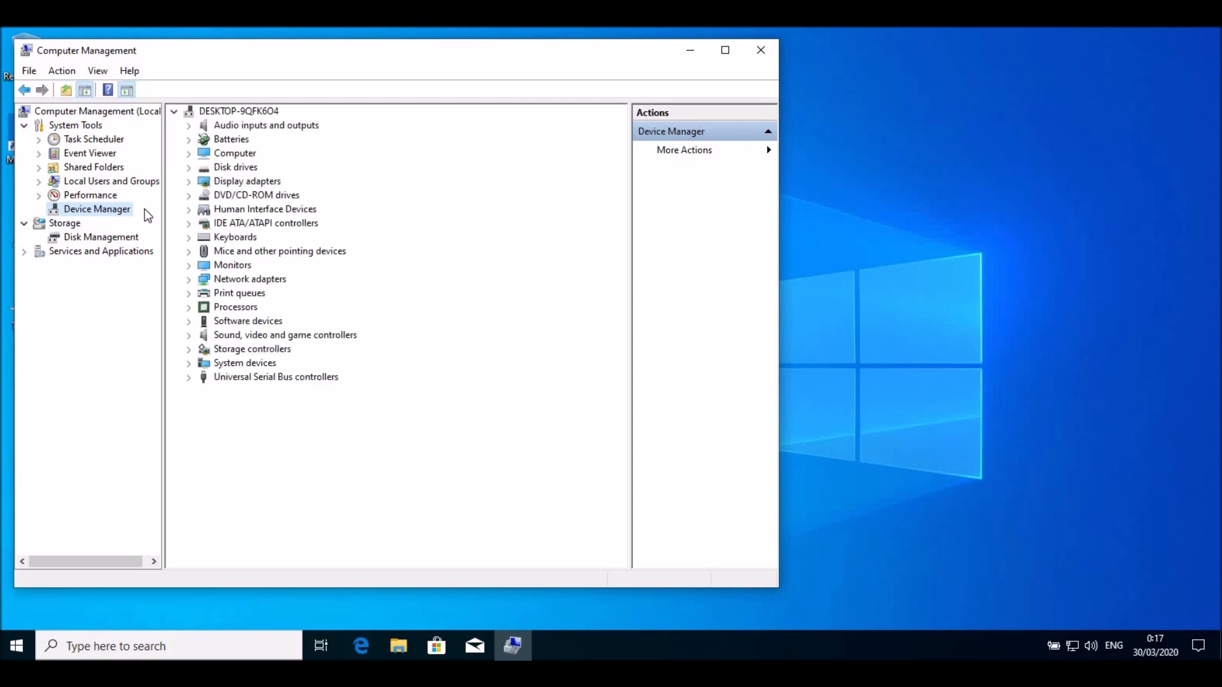
# Step: Reach the VirtualBox graphics adapter's Update Driver, cancel it and close Computer Management
pyautogui.click(189, 181)
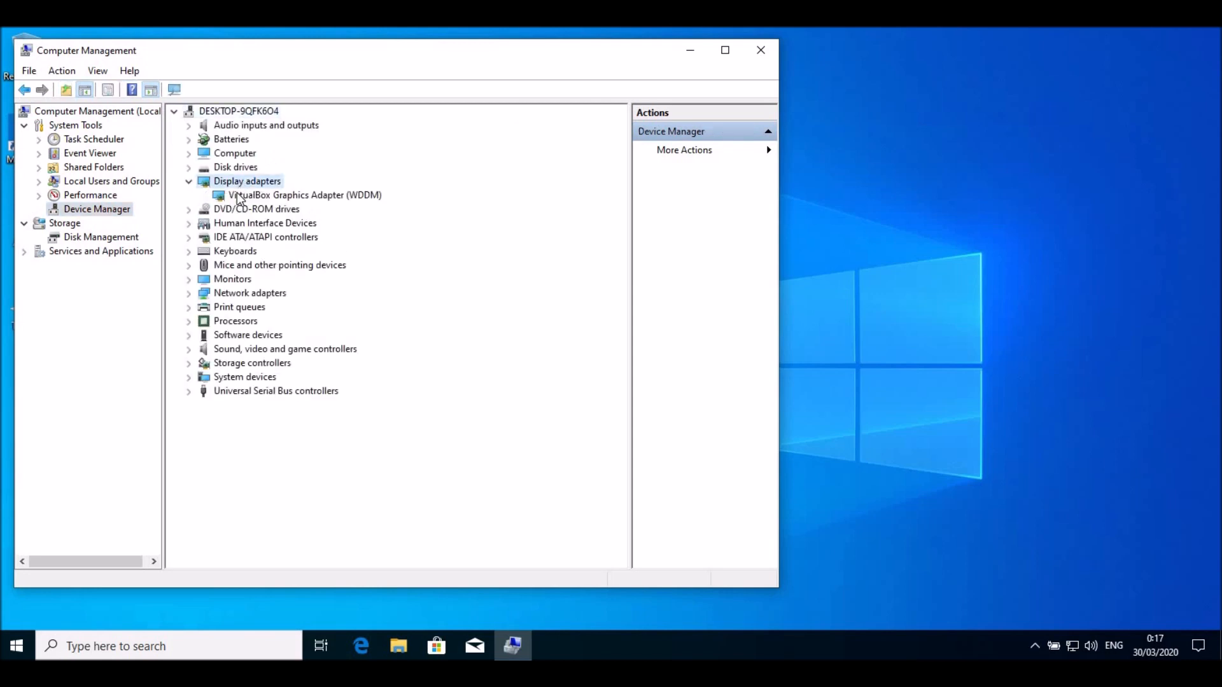
pyautogui.doubleClick(303, 195)
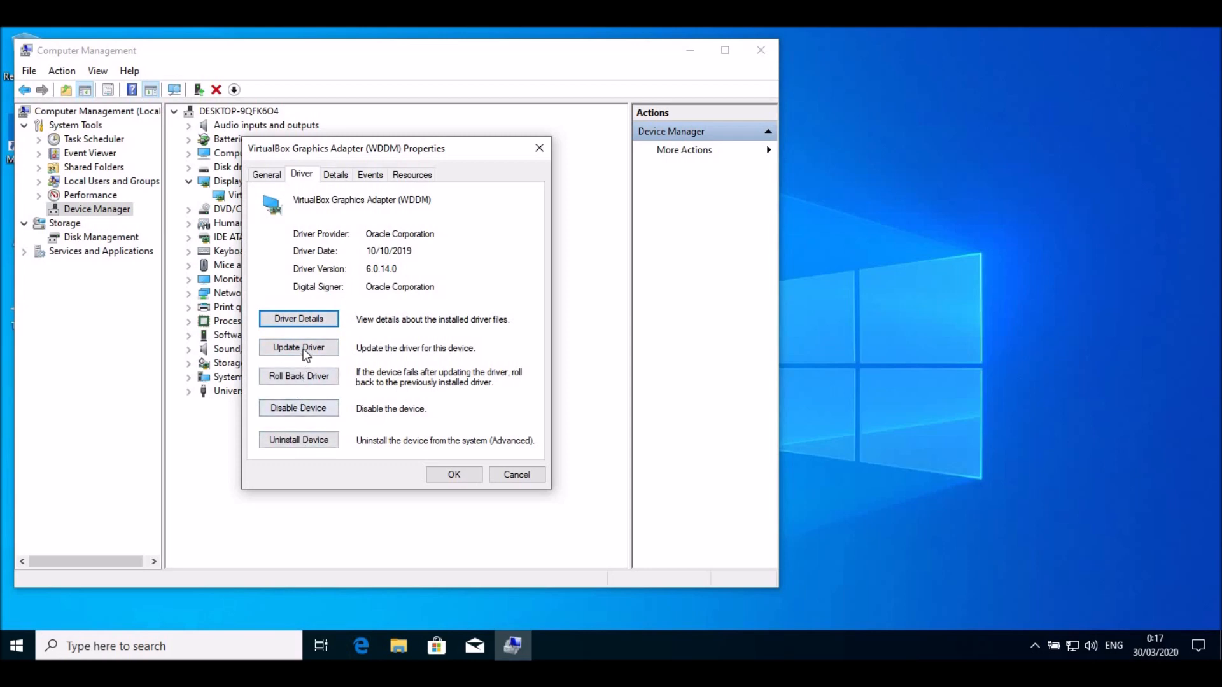
pyautogui.click(298, 348)
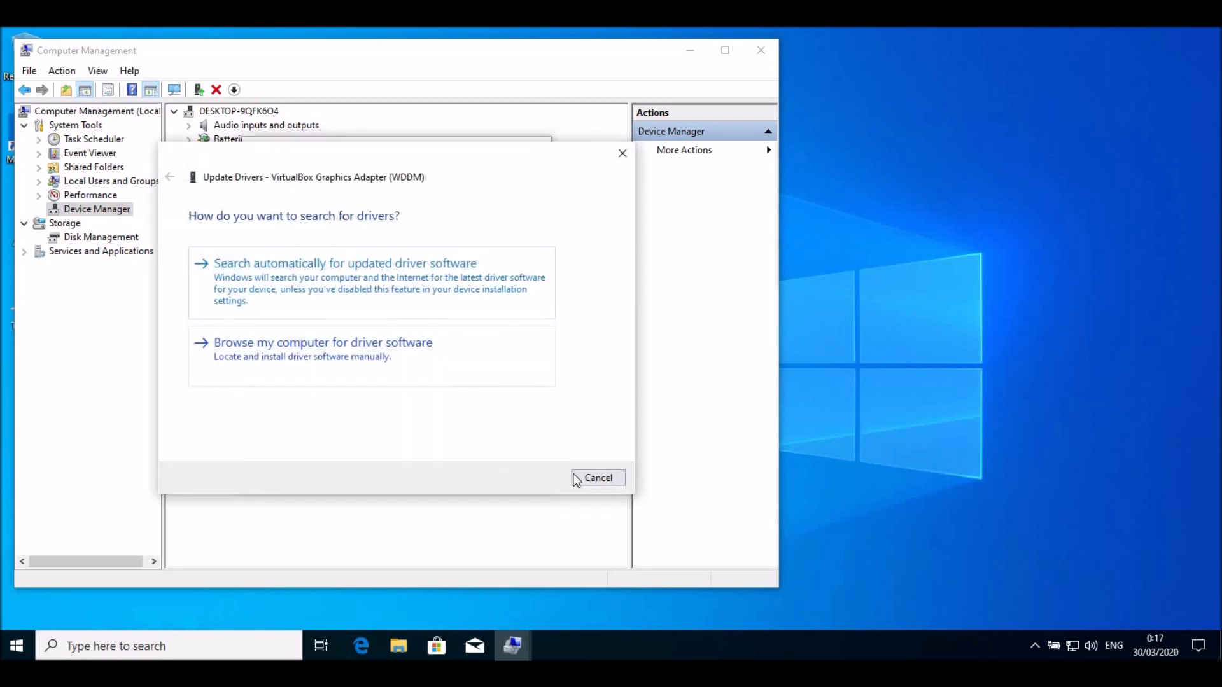
pyautogui.click(598, 477)
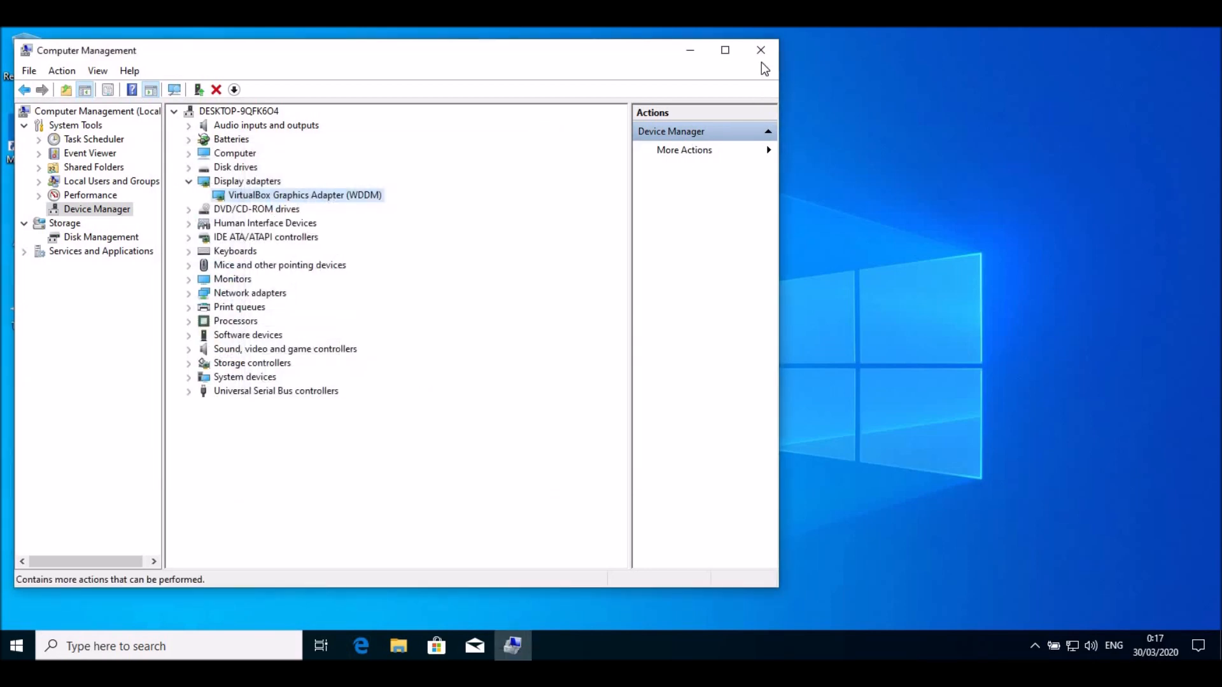
pyautogui.click(760, 49)
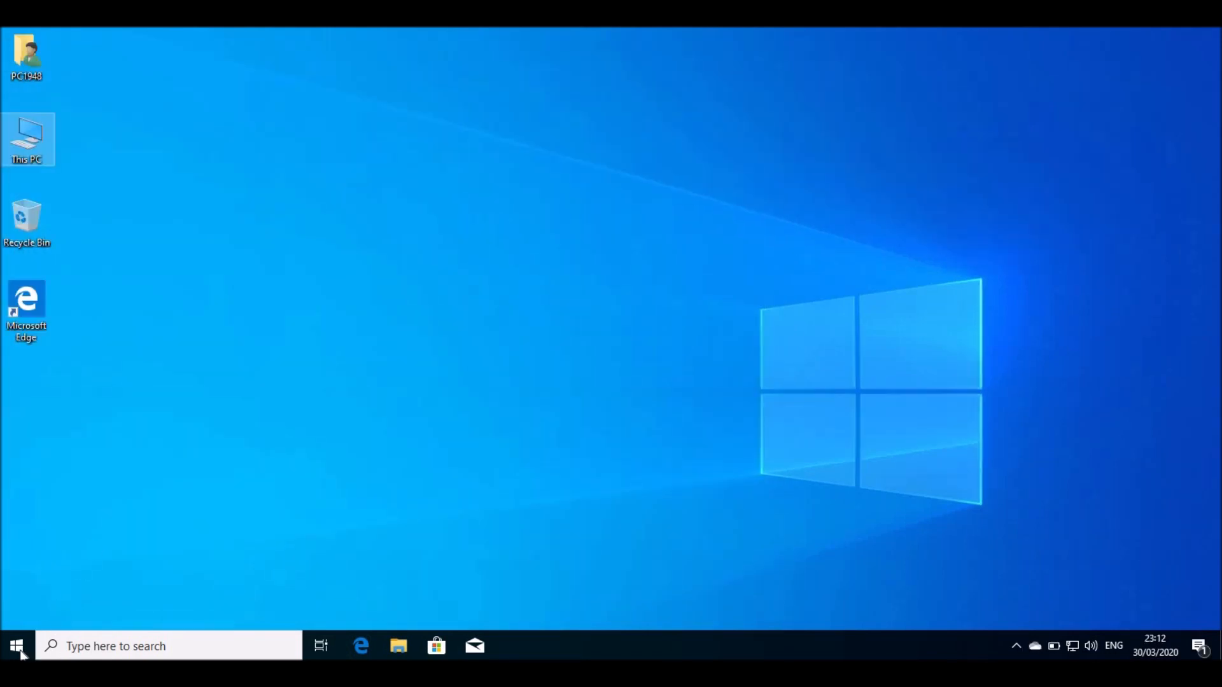
# Step: Show the Family & other users page in Settings > Accounts
pyautogui.click(16, 646)
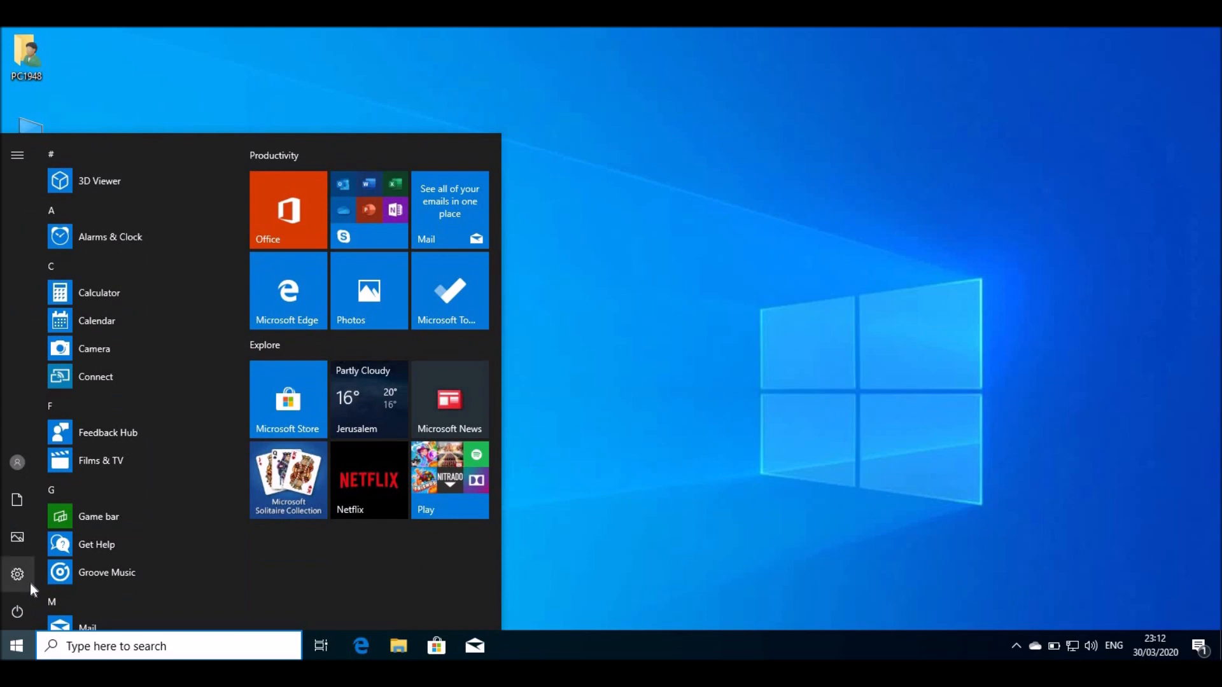
pyautogui.click(17, 574)
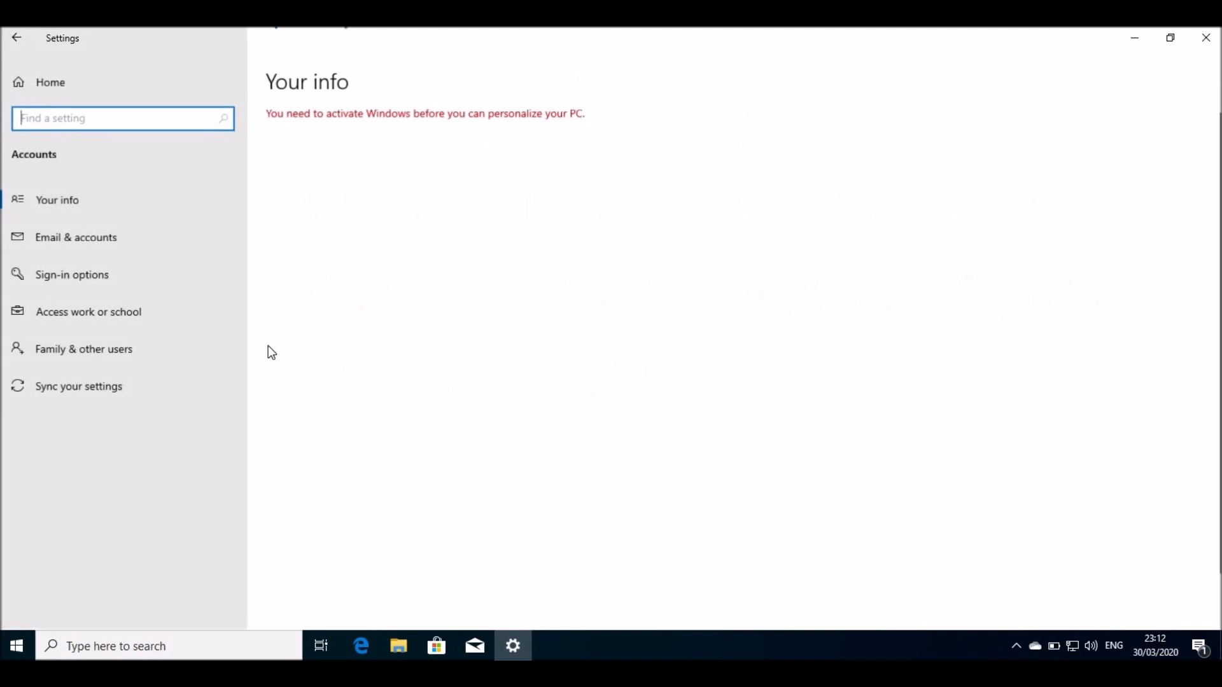
pyautogui.moveTo(178, 355)
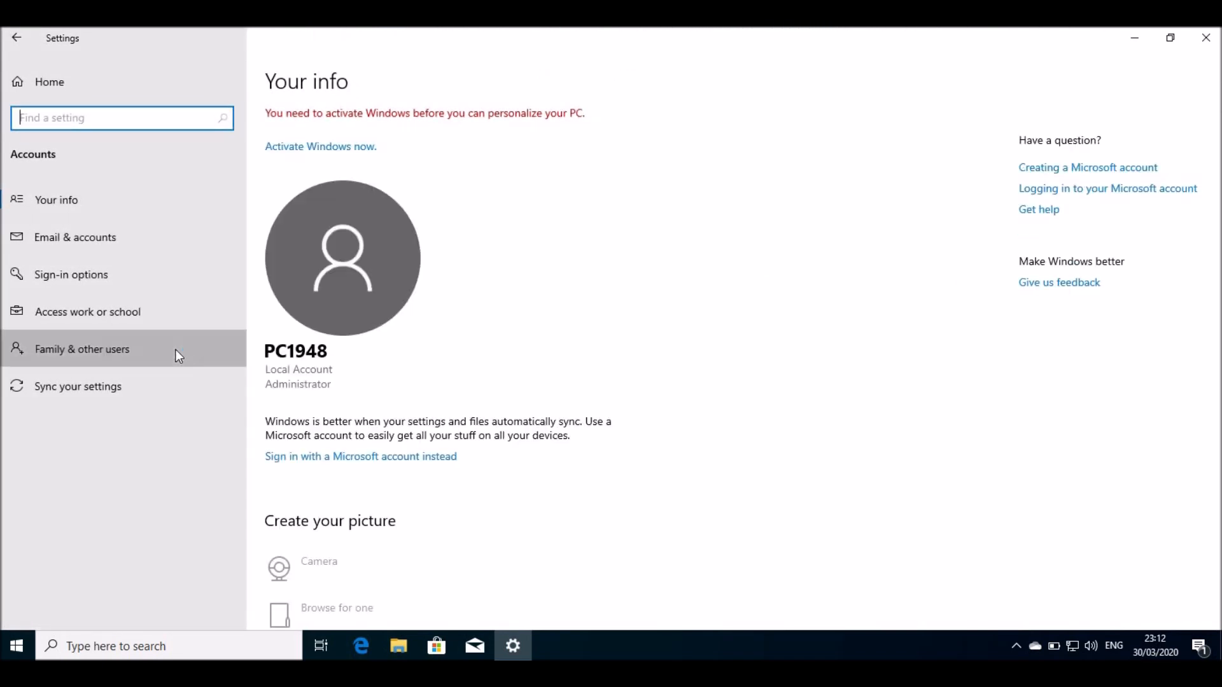
pyautogui.click(82, 349)
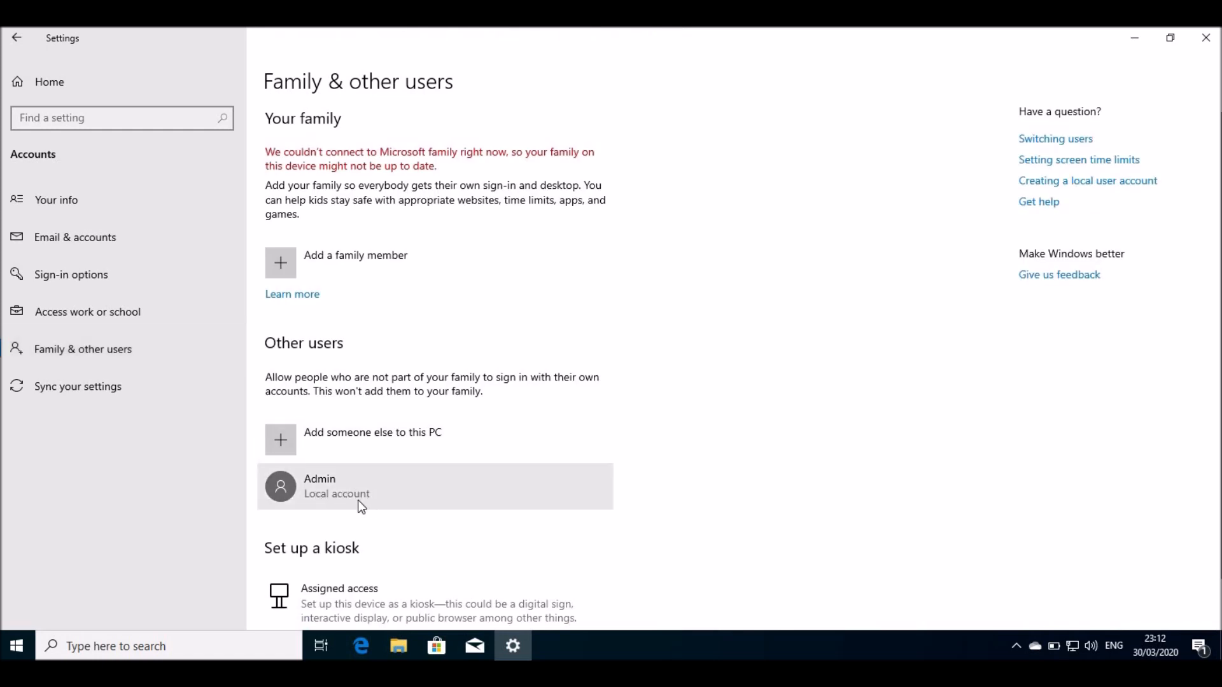
# Step: Change the Admin local account's type to Administrator
pyautogui.click(436, 486)
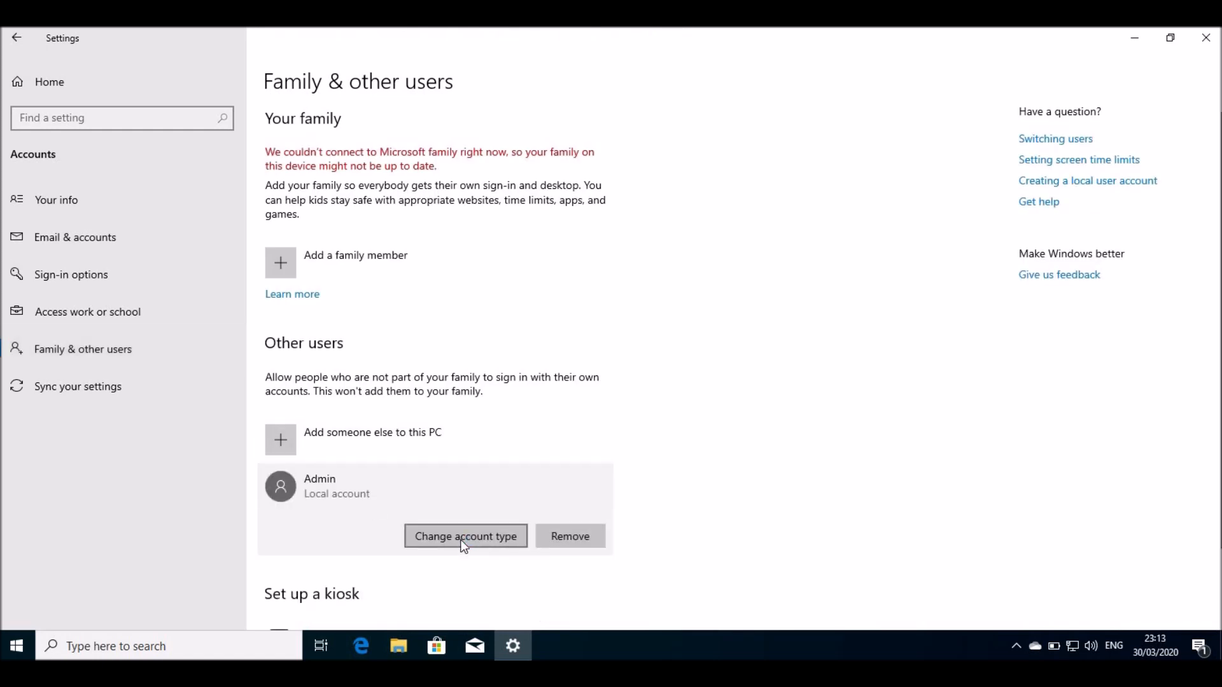
pyautogui.click(466, 536)
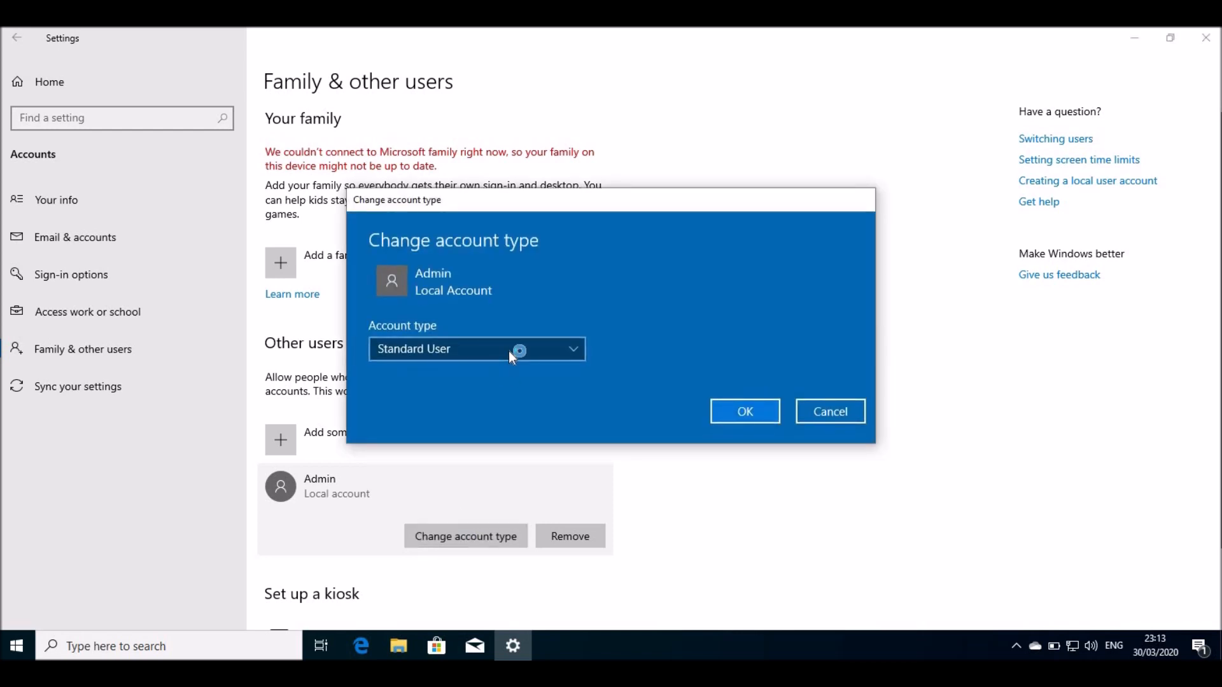
pyautogui.click(476, 349)
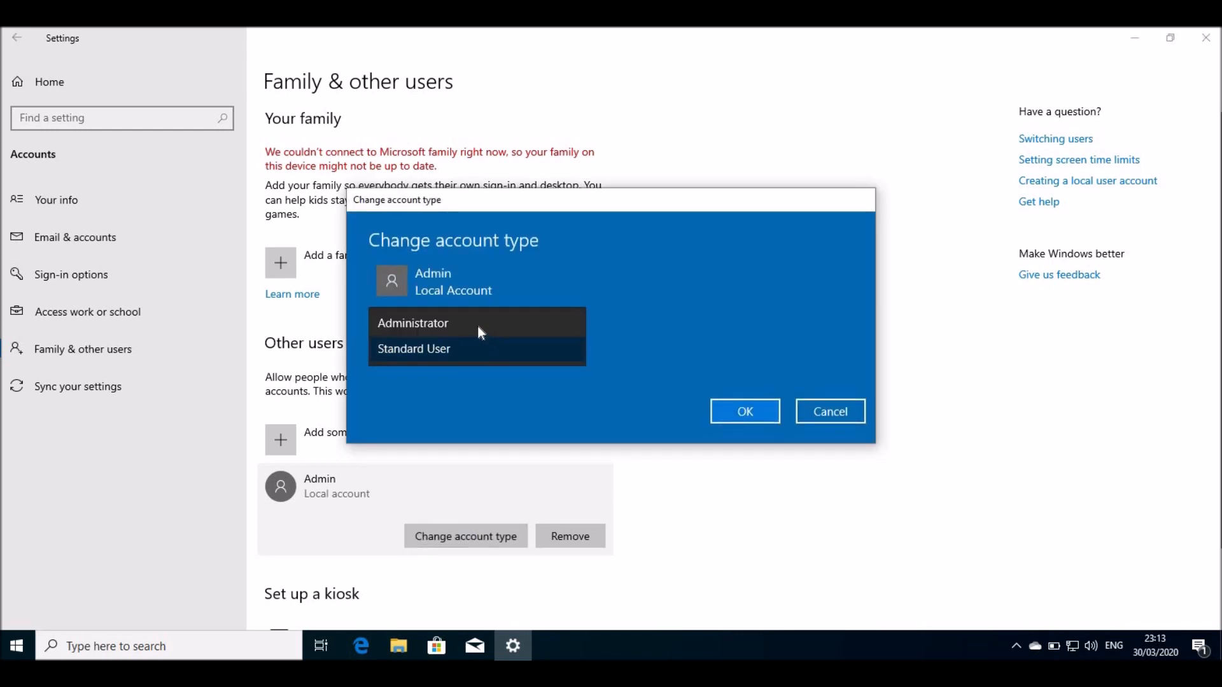
pyautogui.moveTo(445, 334)
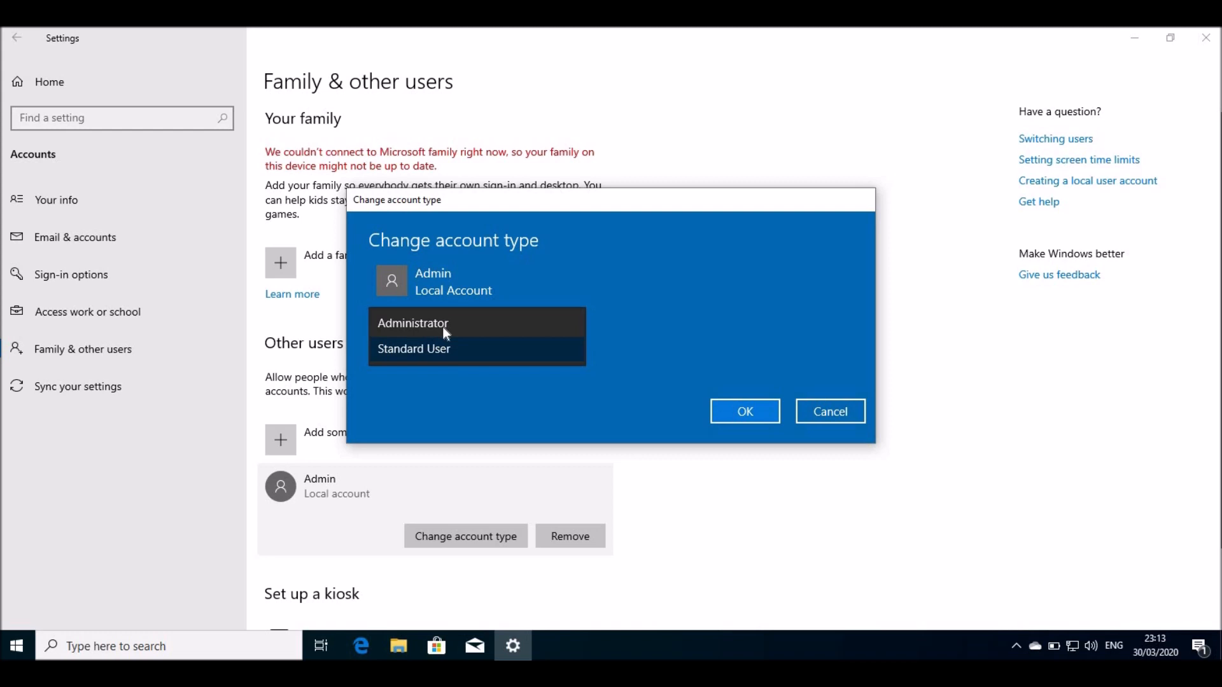
pyautogui.moveTo(503, 332)
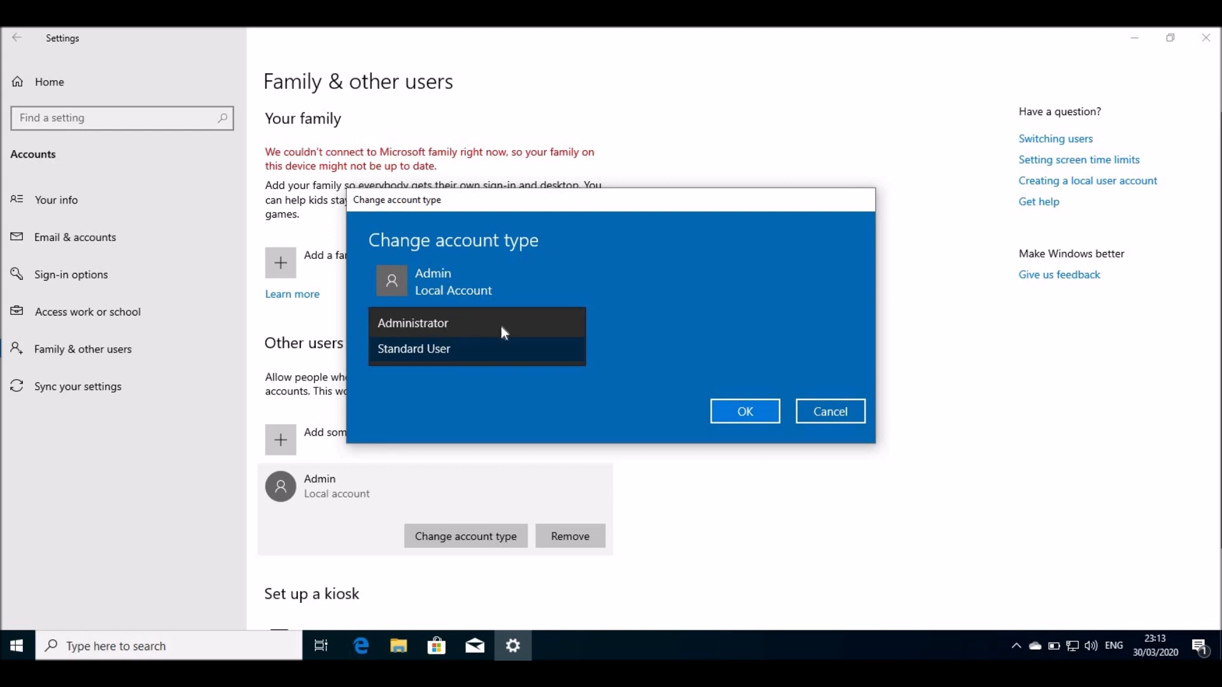
pyautogui.click(412, 322)
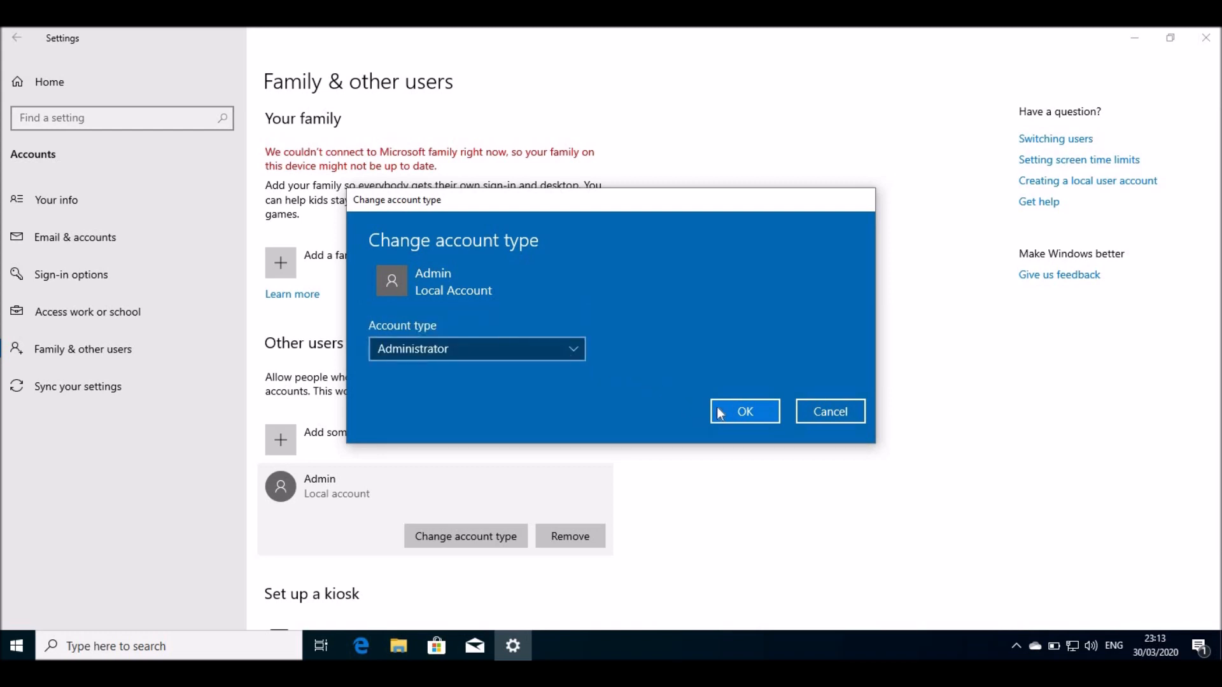
pyautogui.click(744, 411)
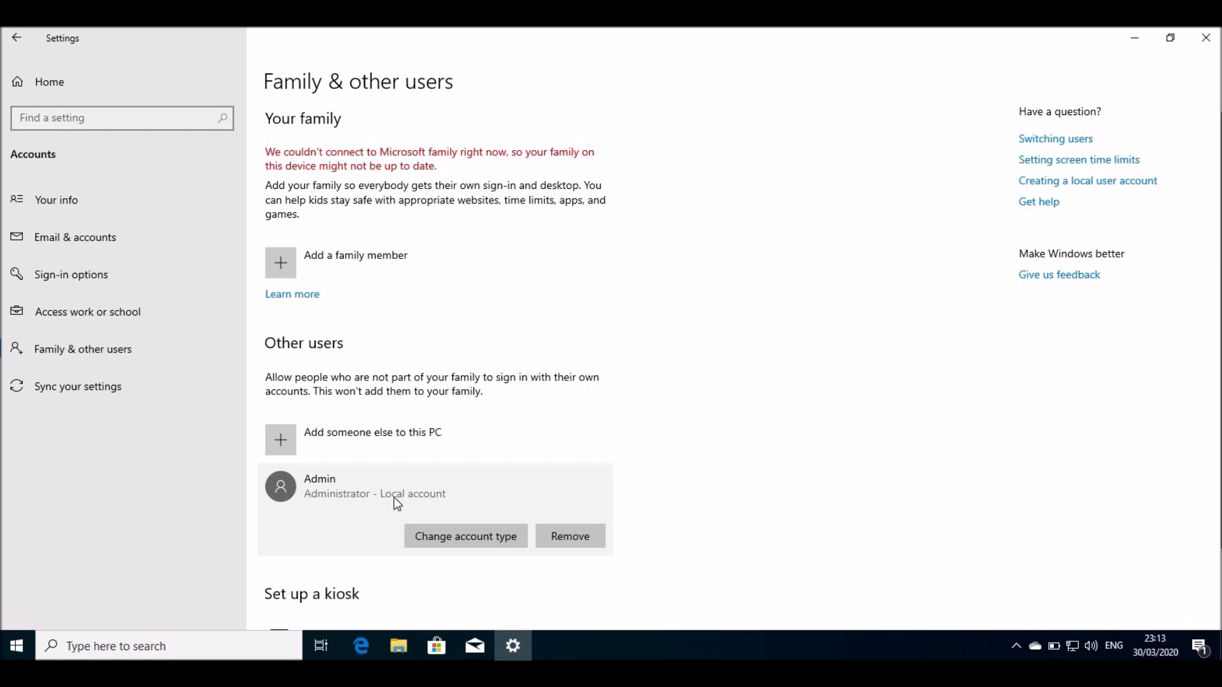
pyautogui.moveTo(1055, 138)
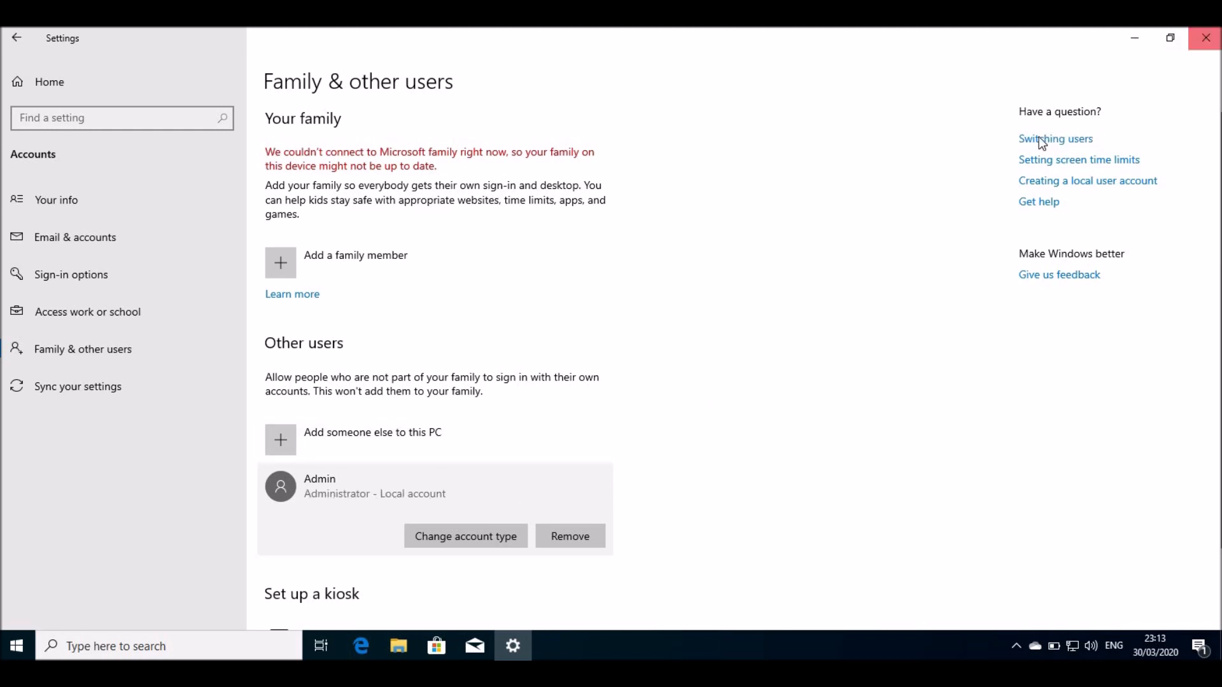
# Step: Close the Settings window, leaving Admin as an administrator account
pyautogui.click(1206, 37)
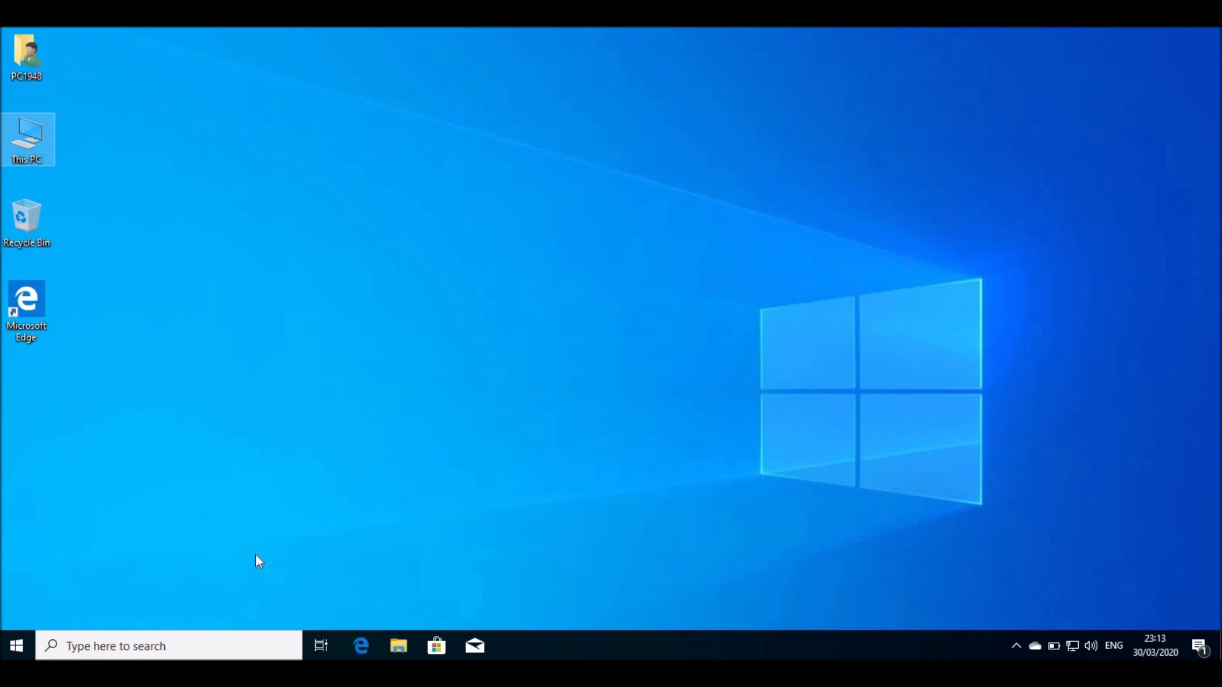